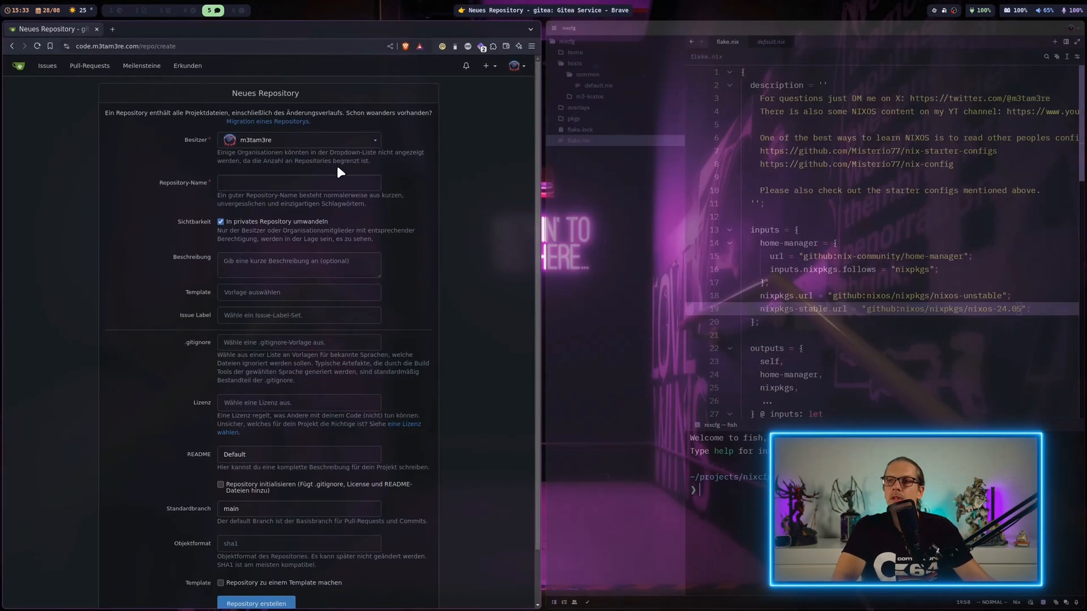
Enter nixcfg as the new repository name and turn off the private option
type("n")
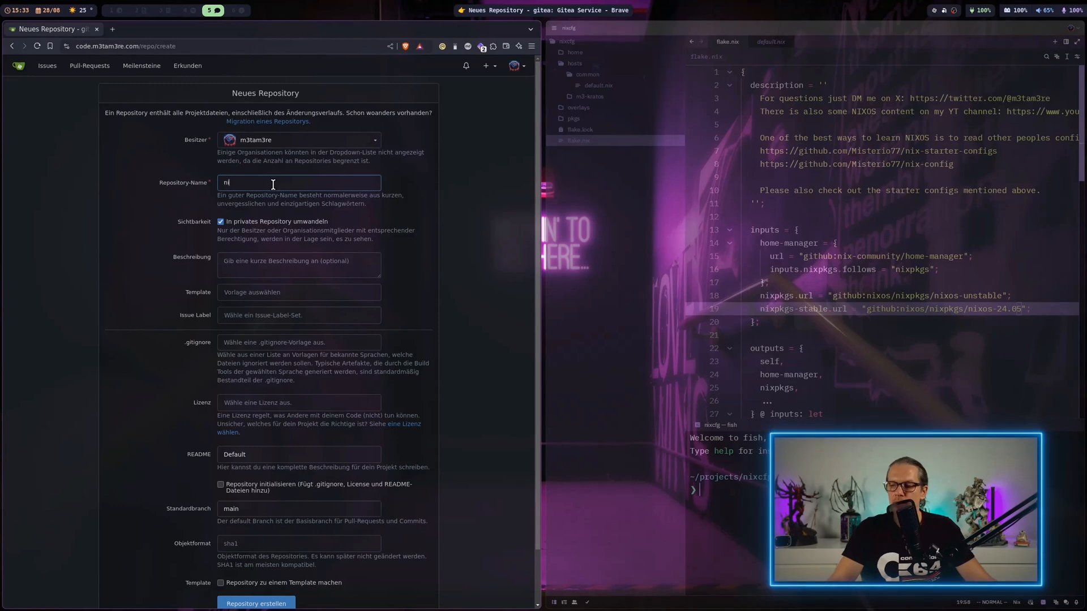
type("ixcfg")
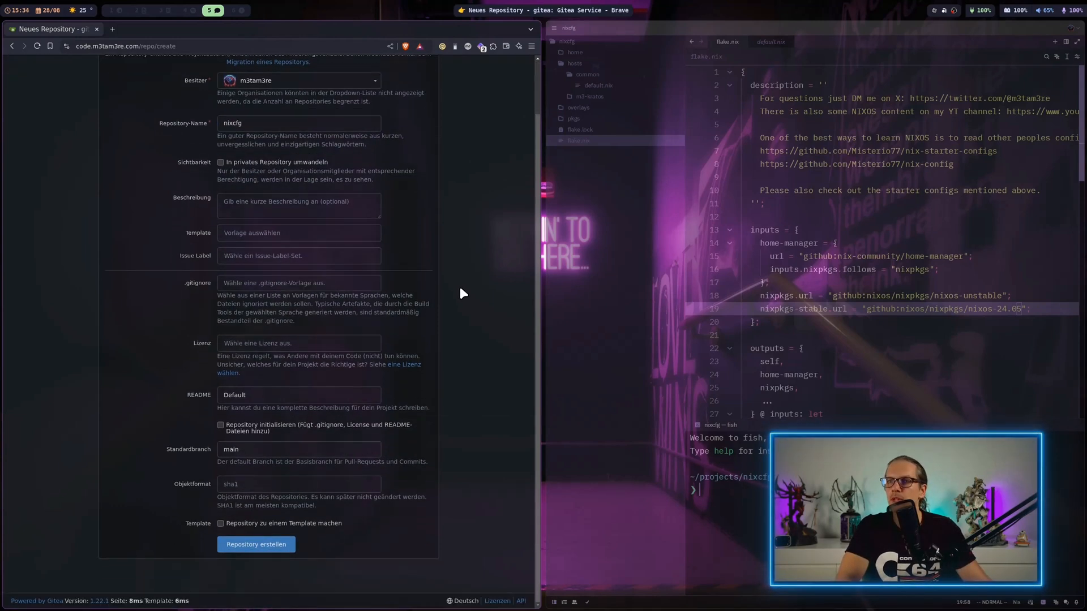
mouse_move(249, 554)
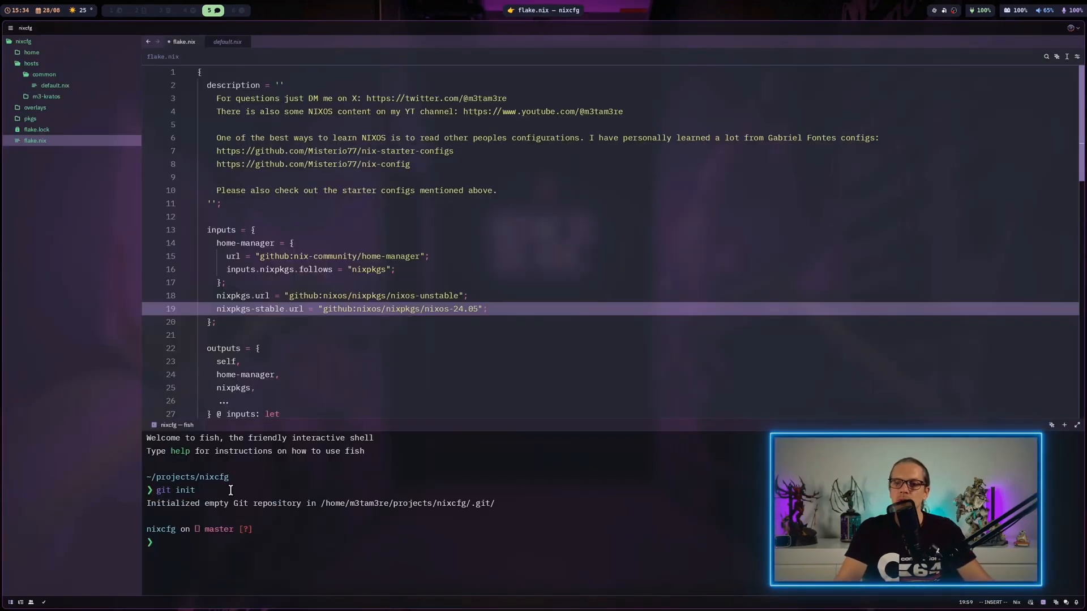
Add the Gitea origin remote, create branch video1 and push it
type("git remote add origin https://code.m3tam3re.com/m3tam3re/nixcfg.git")
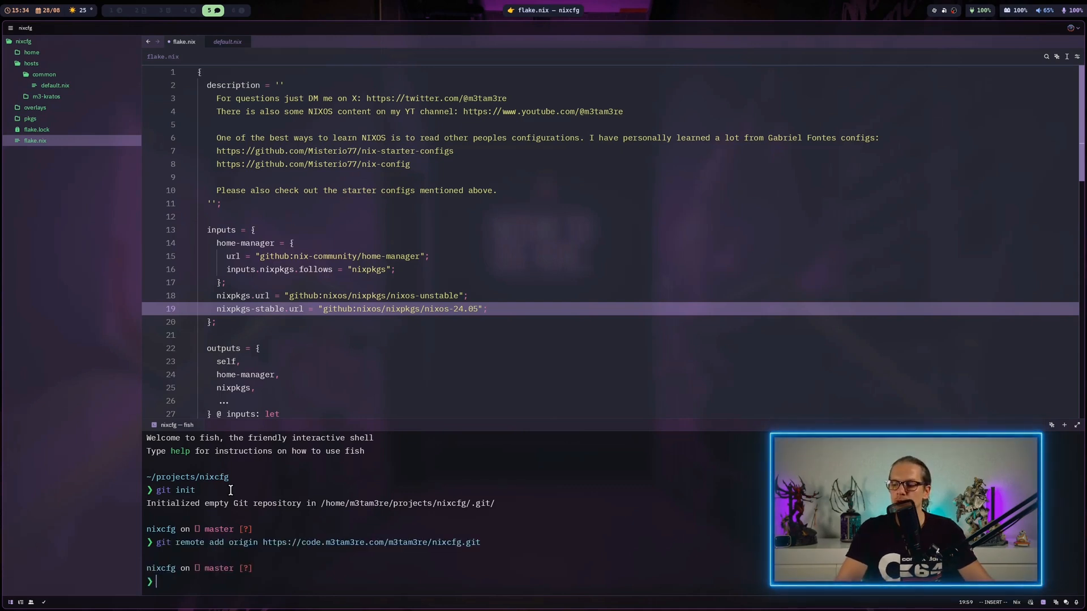
type("git checkout -b video1")
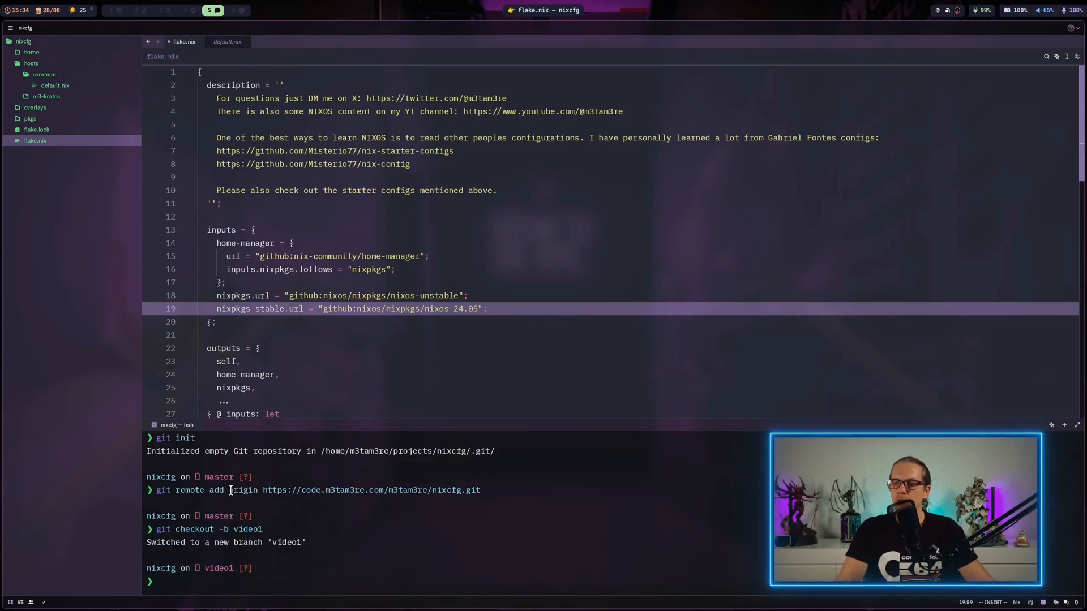
key("Enter")
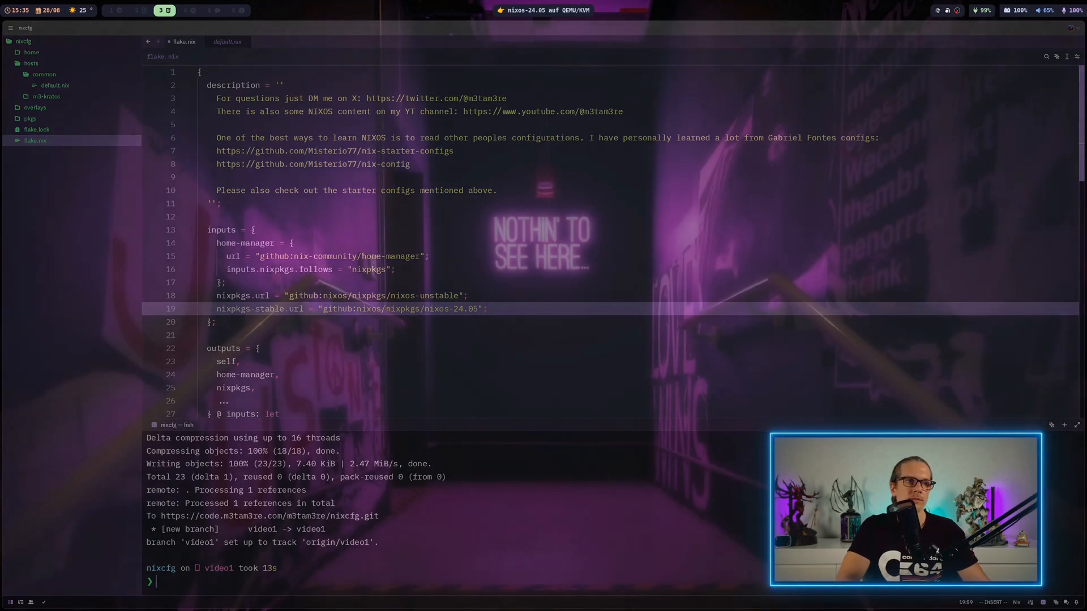
left_click(41, 156)
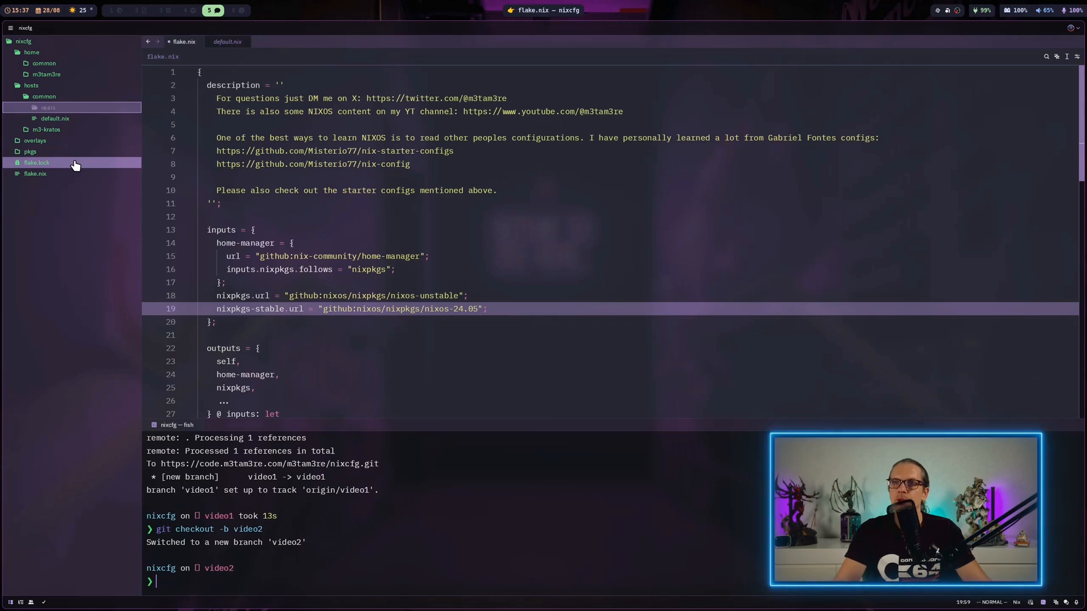
mouse_move(141, 329)
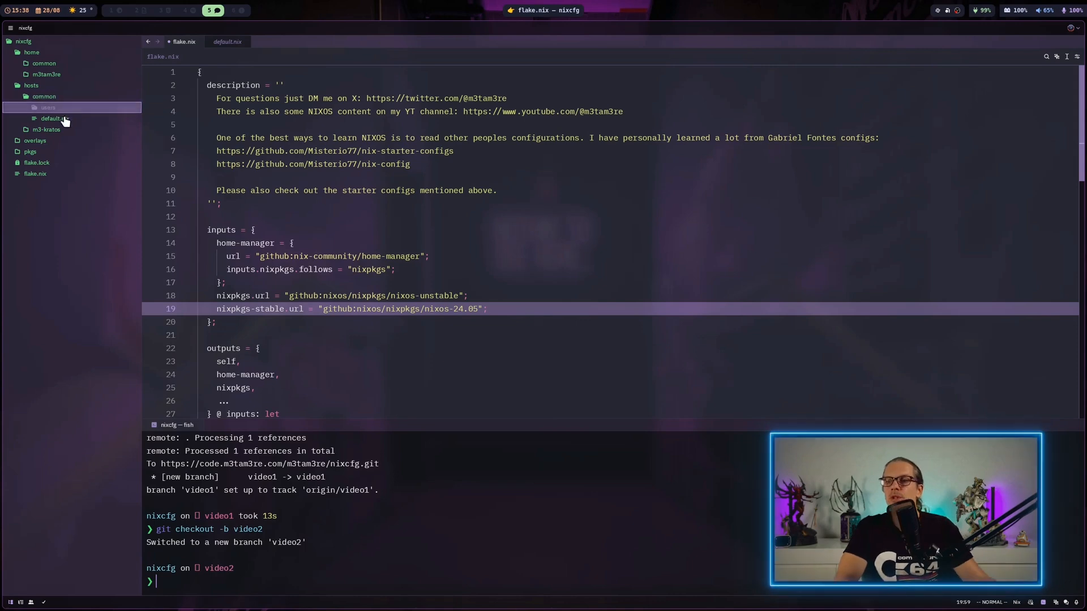
Symlink home/m3tam3re into hosts/common/users and start a new m3tam3re.nix file
type("ln -s ../../../home/m3tam3re hosts/common/users/m3tam3re")
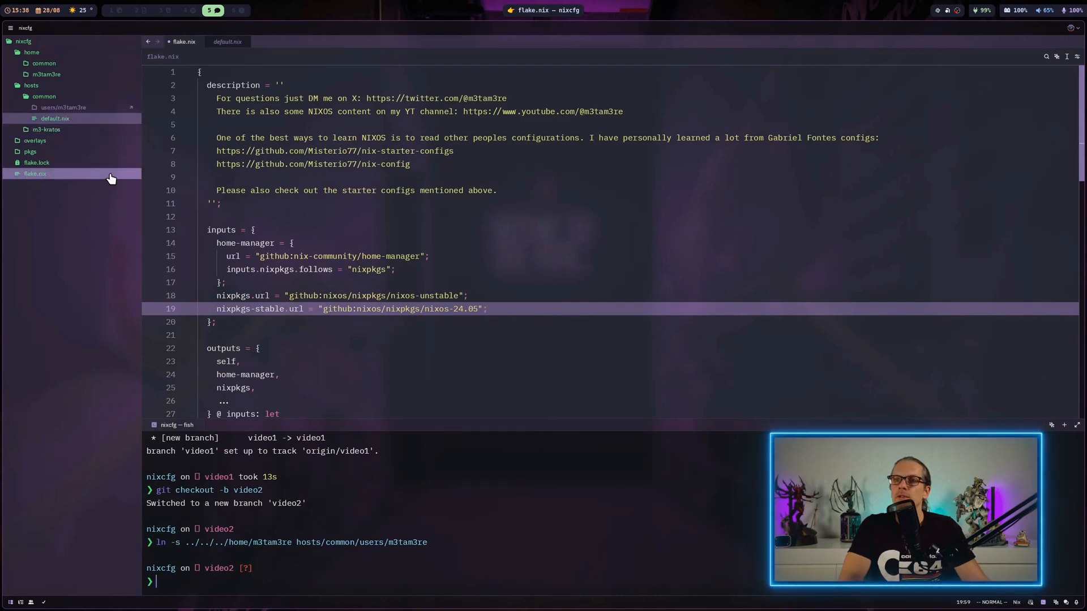
left_click(63, 107)
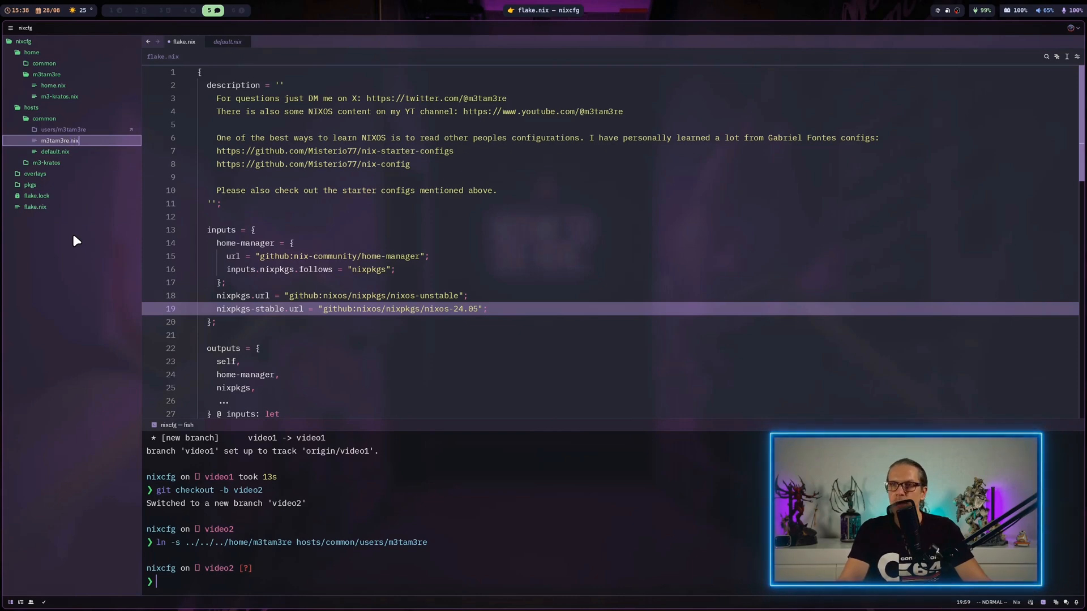
Fill m3tam3re.nix with the user block and view m3-kratos configuration.nix beside it
left_click(56, 140)
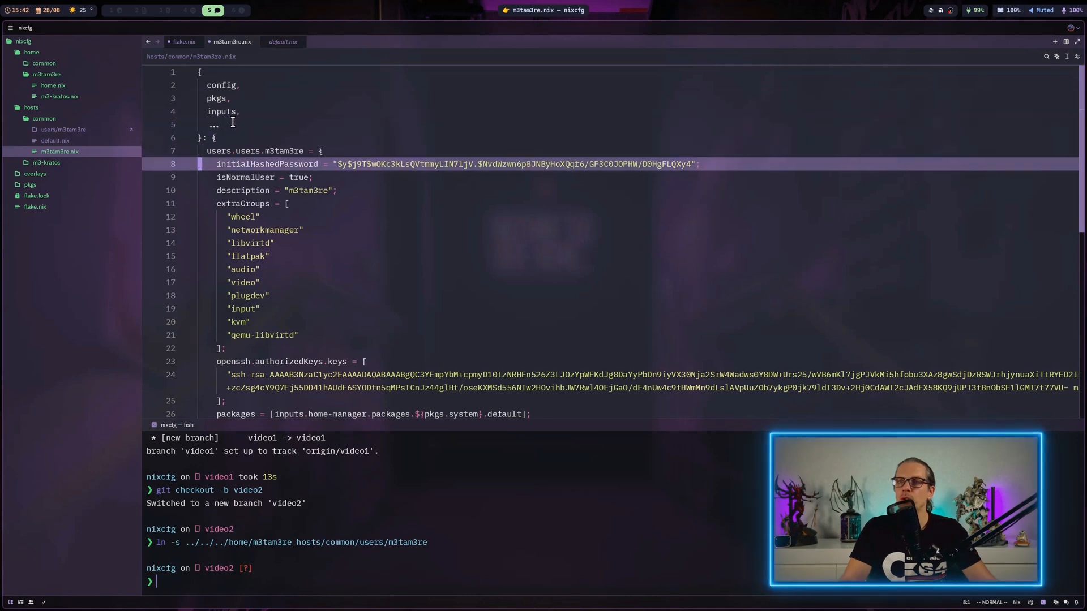
left_click(46, 163)
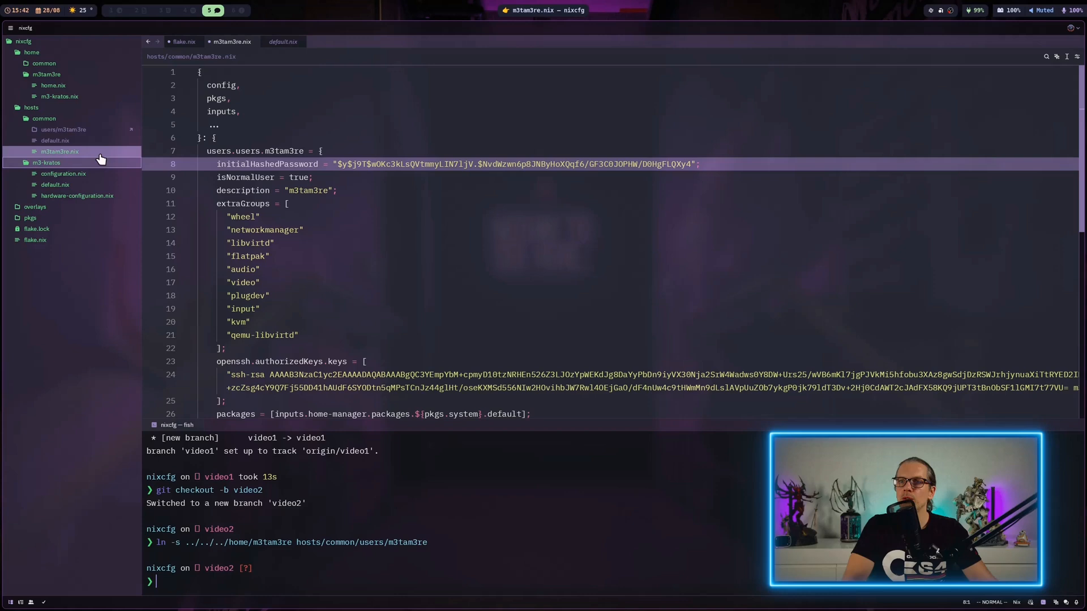
left_click(64, 175)
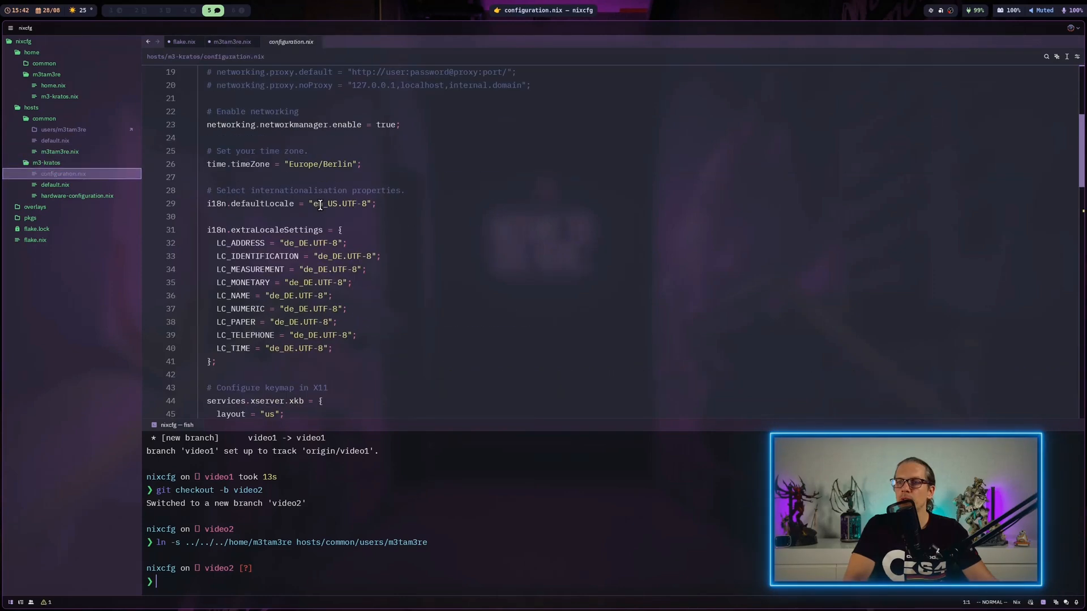
scroll("down", 3)
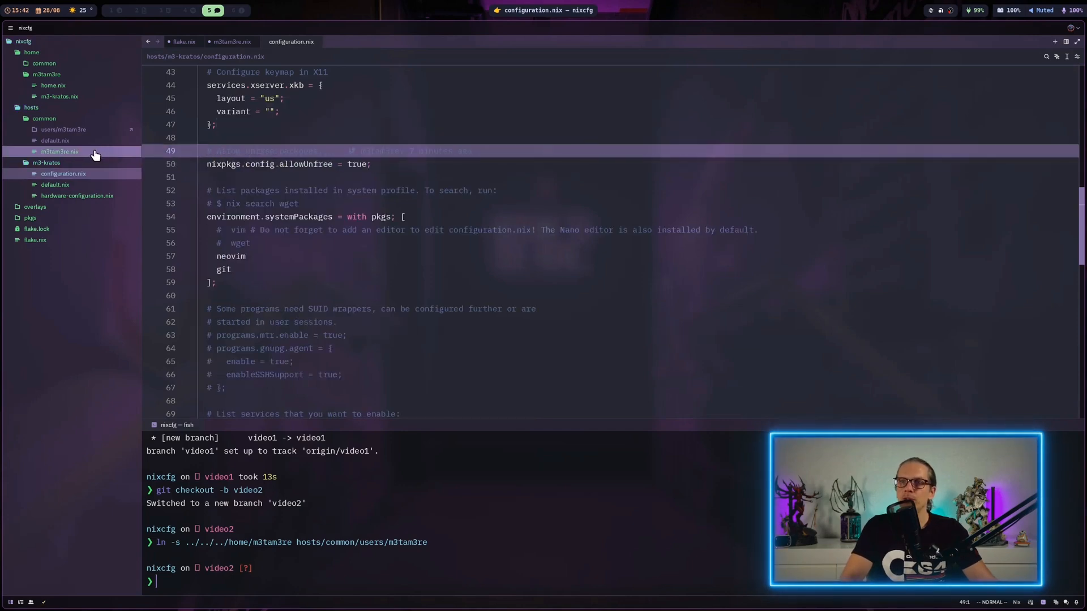
left_click(59, 152)
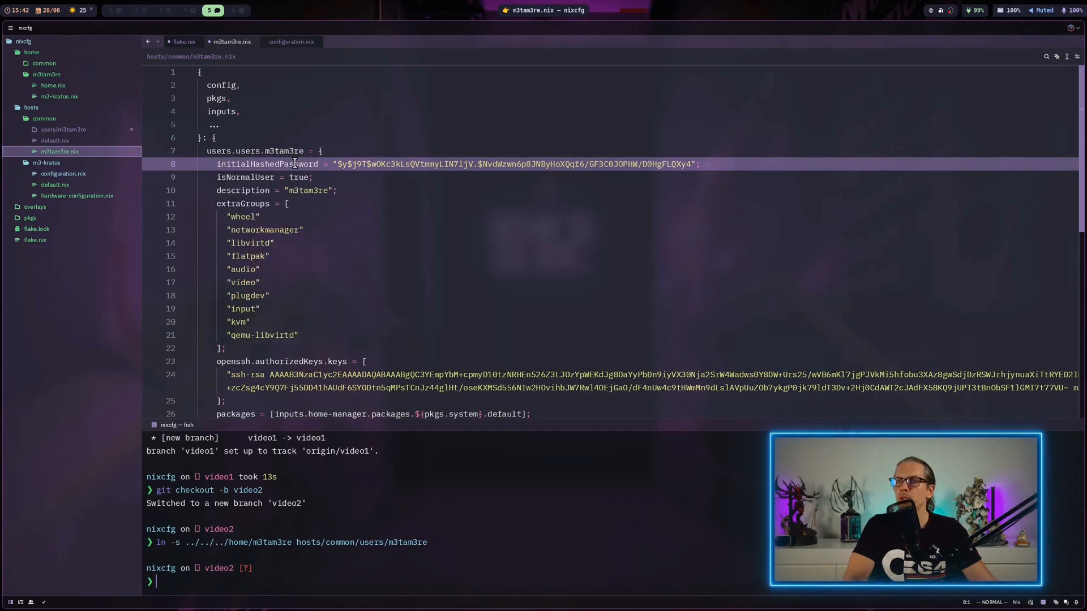
mouse_move(293, 163)
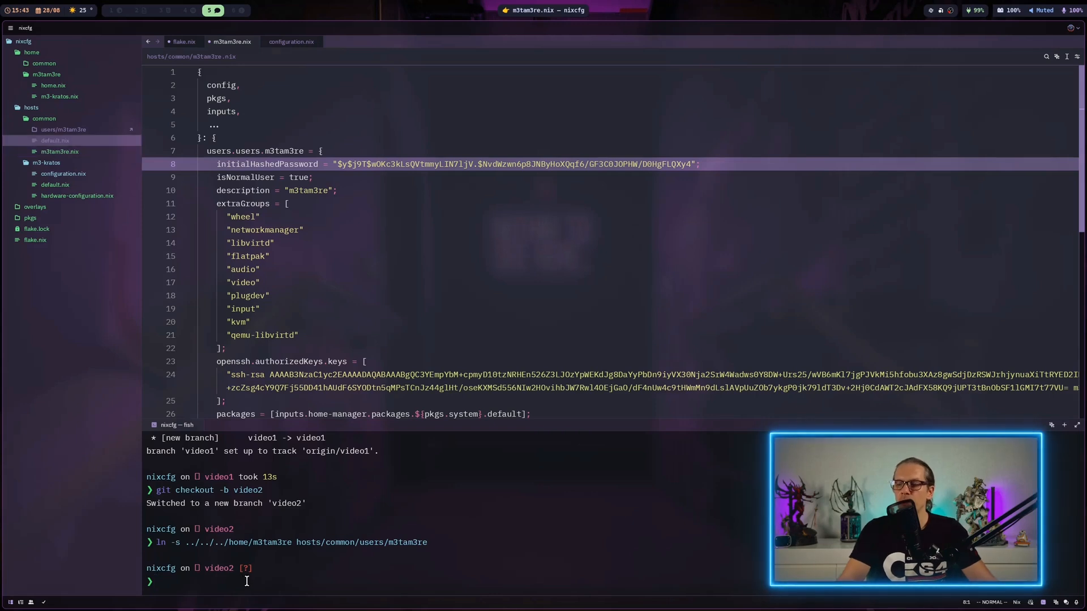
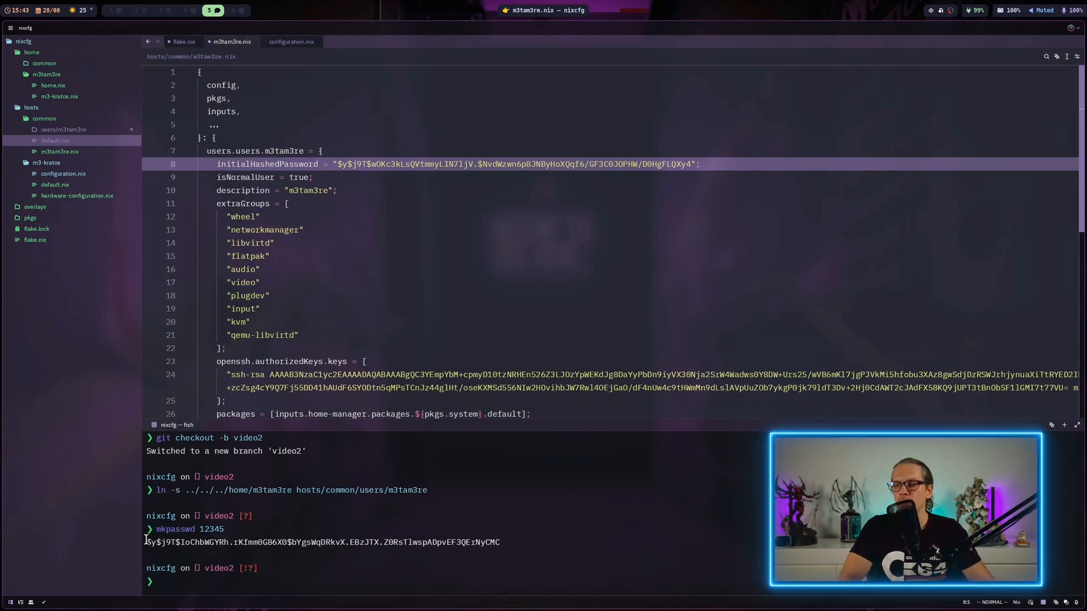
right_click(495, 542)
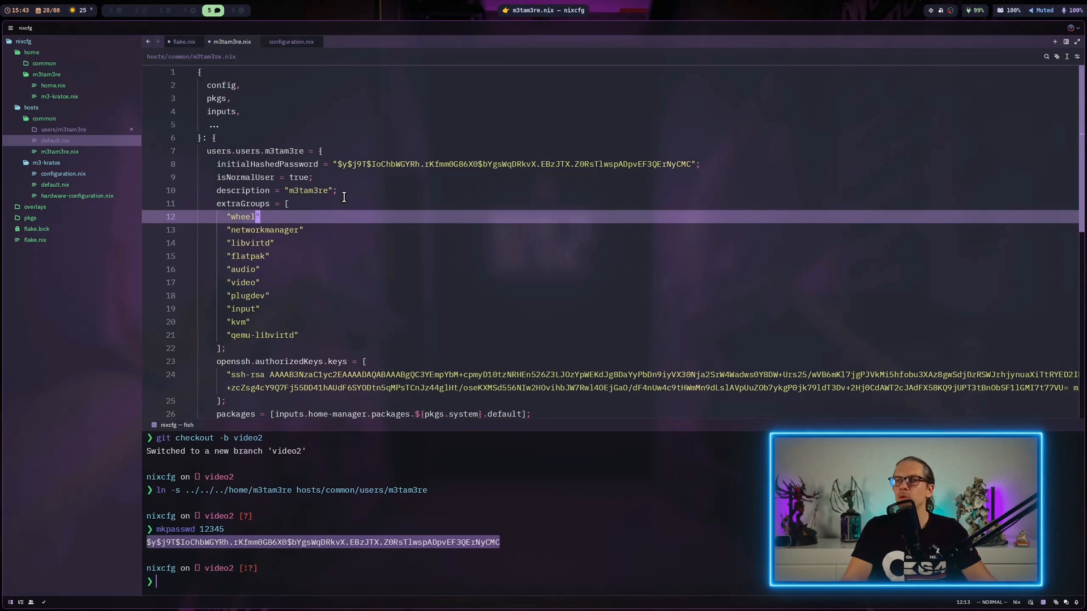
key("j")
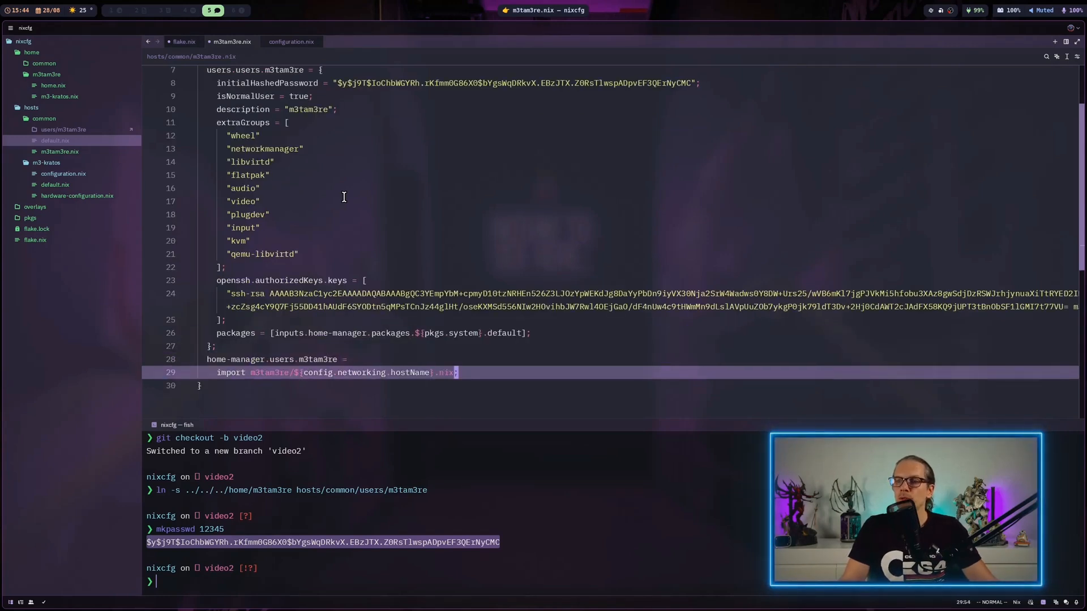
mouse_move(451, 180)
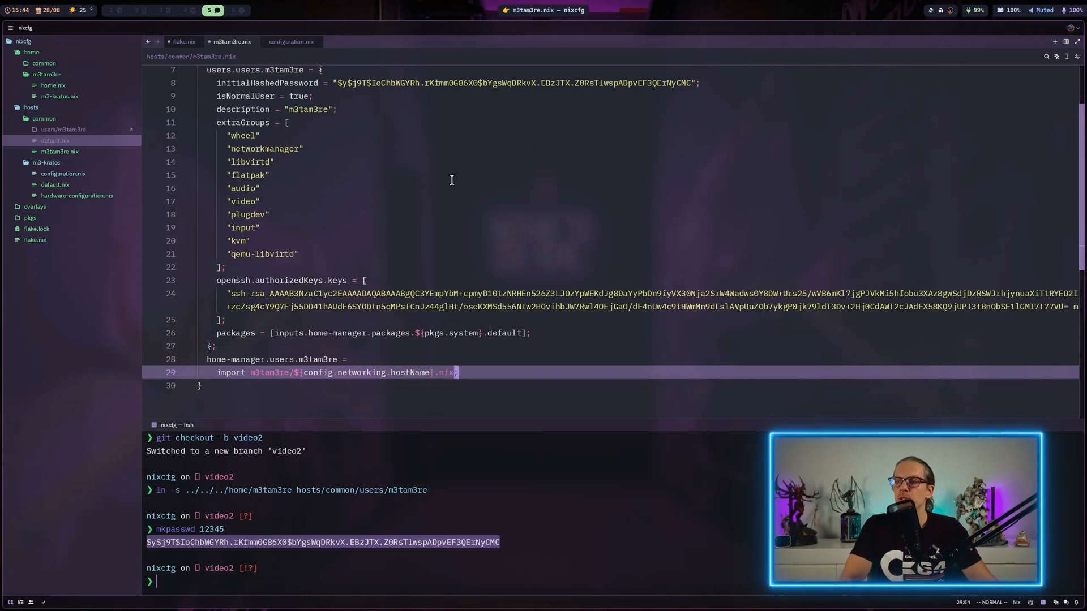
mouse_move(76, 122)
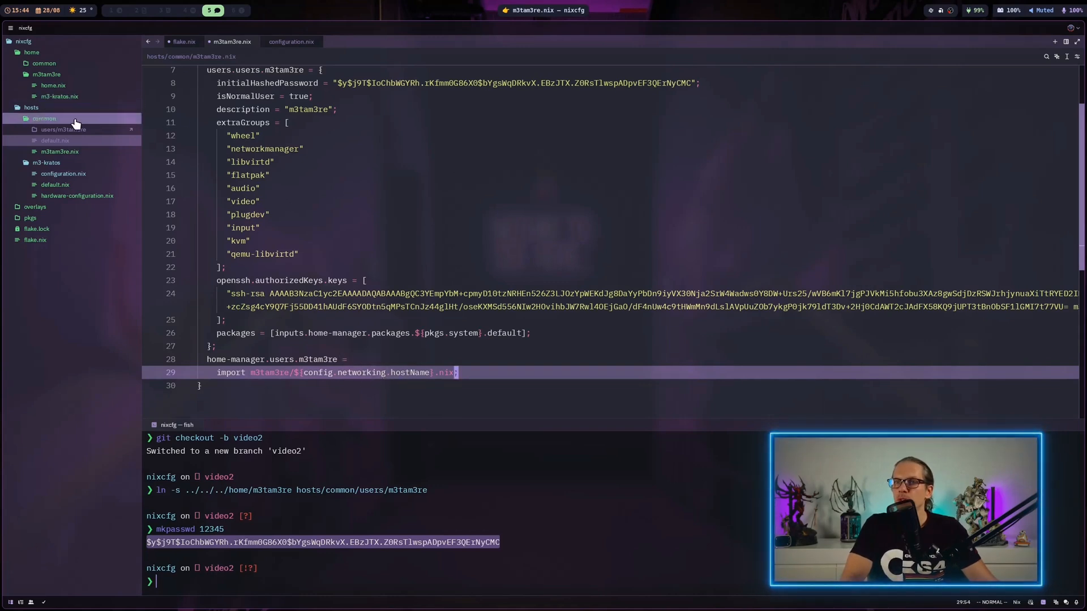
mouse_move(43, 86)
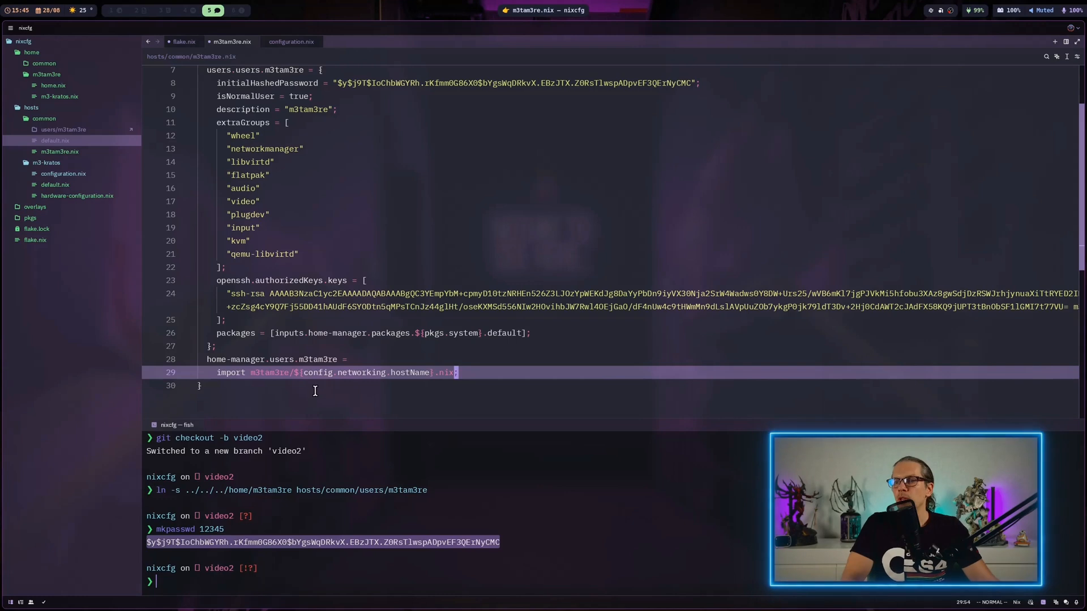
mouse_move(317, 372)
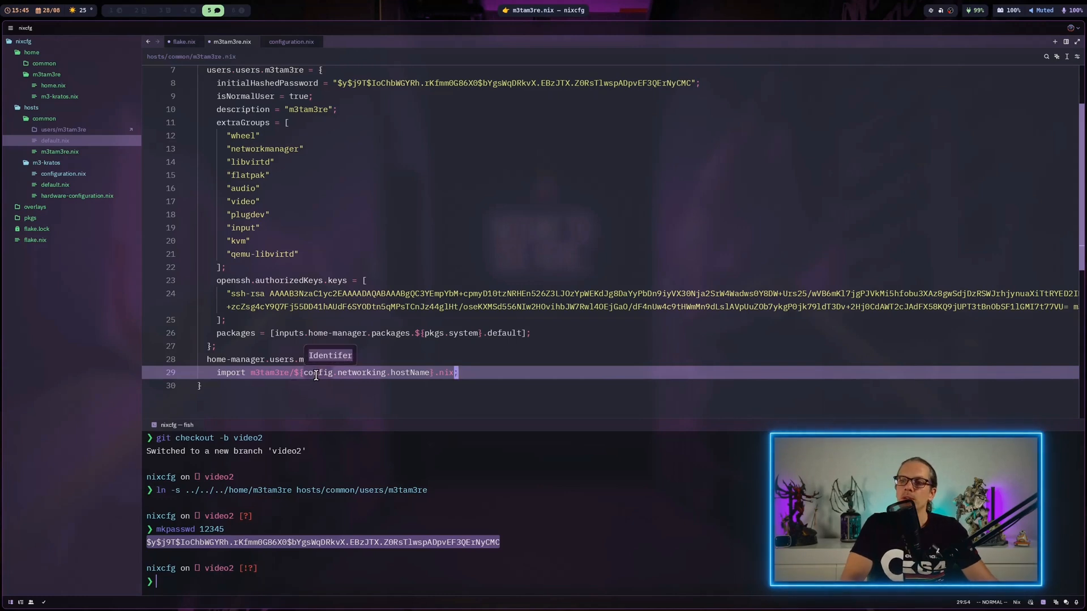
mouse_move(403, 386)
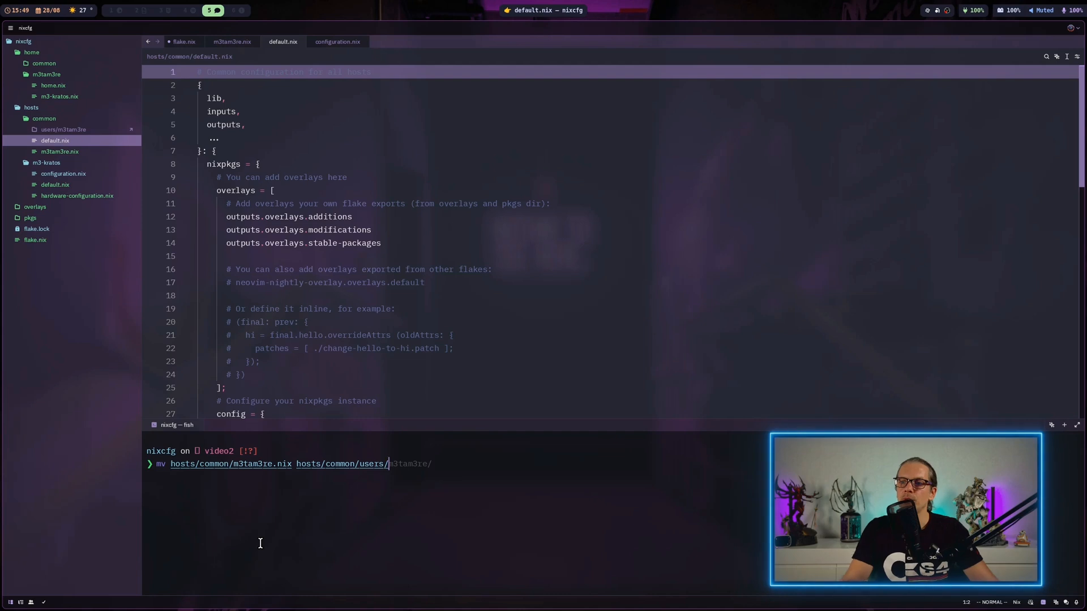
mouse_move(365, 486)
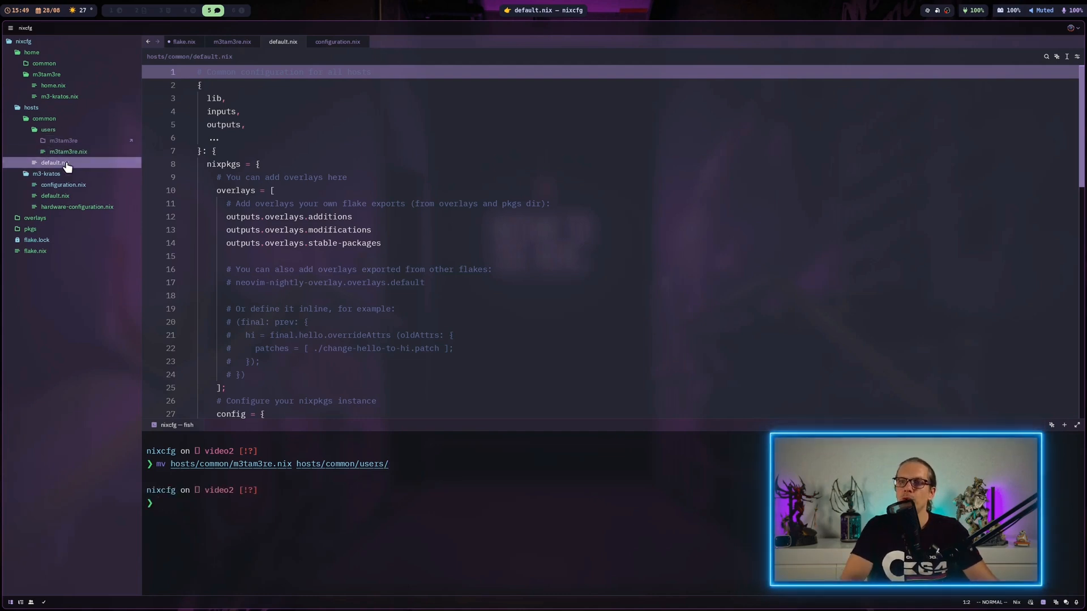
Create a new default.nix file inside the hosts/common/users folder
right_click(48, 129)
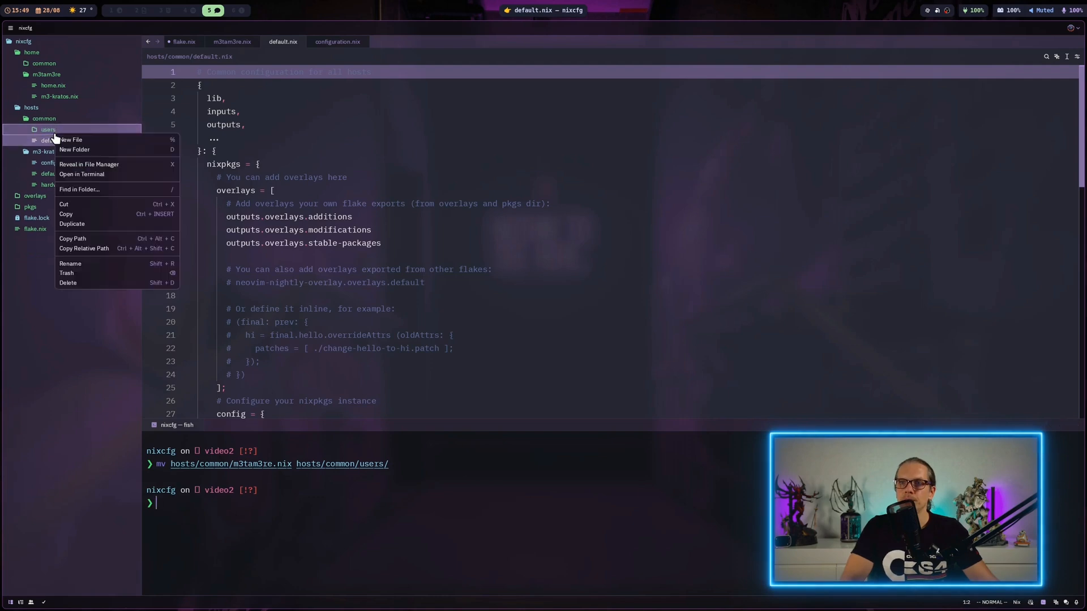
left_click(70, 140)
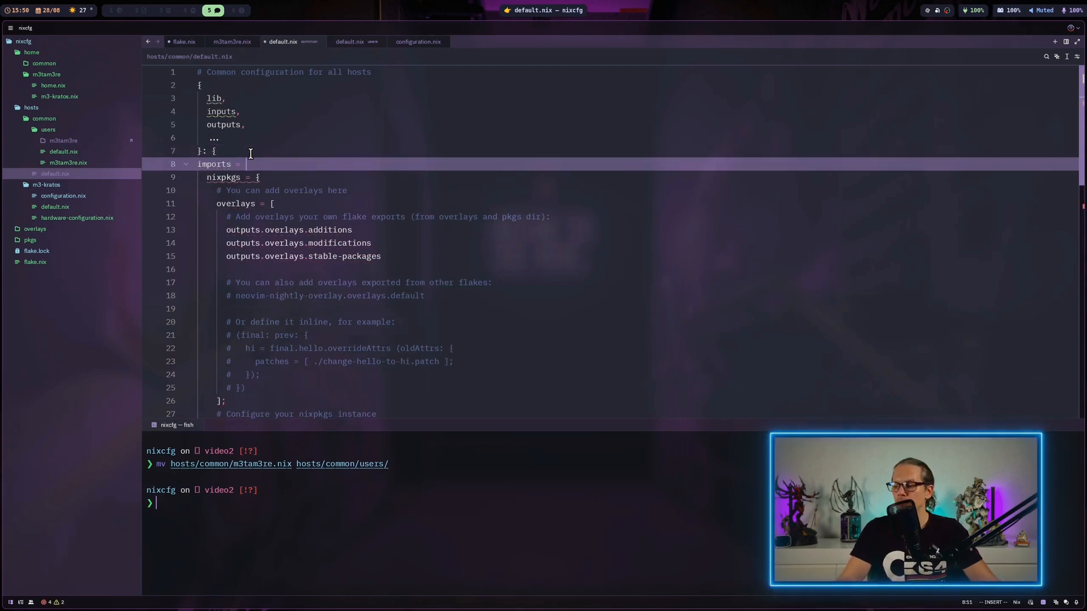
Complete imports = [ ./users ] in common default.nix and stage with git add
type("[ ./users]")
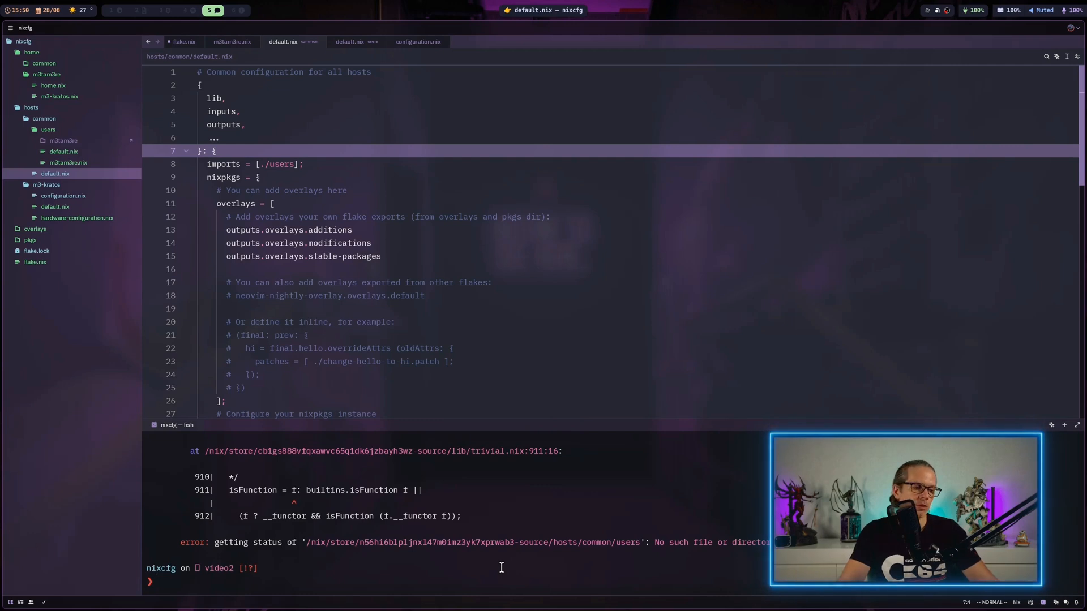
type("git add .")
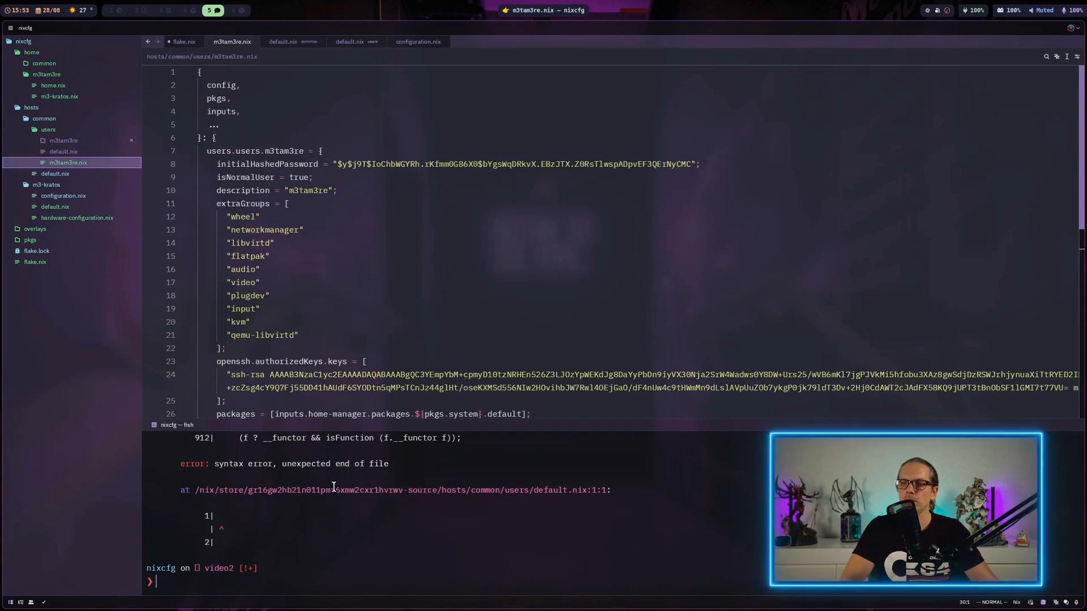
mouse_move(439, 540)
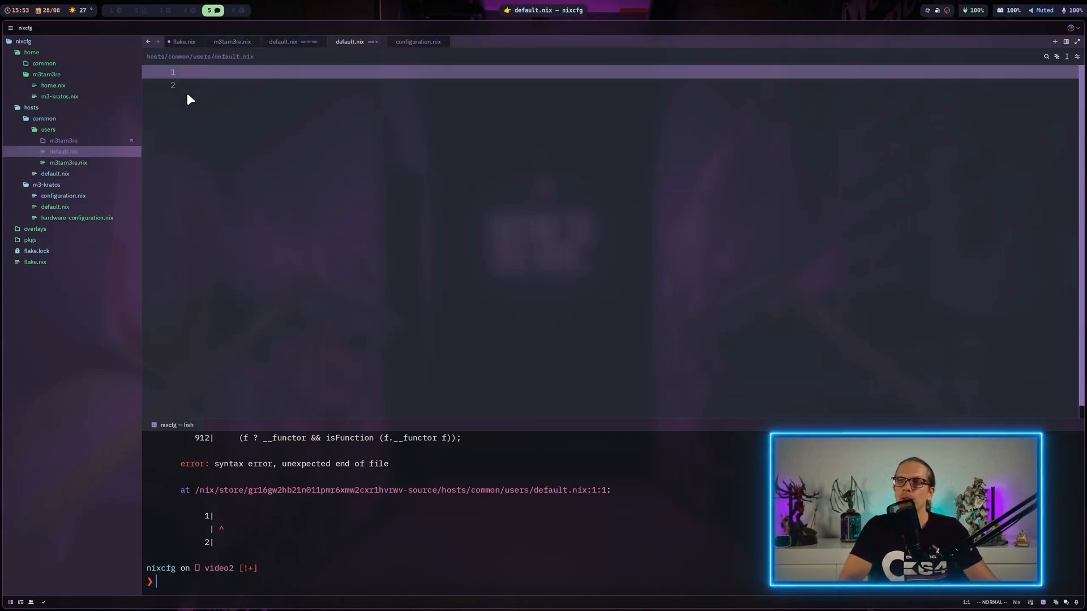
Write { imports = [./m3tam3re.nix]; } in users/default.nix and rerun the check, revealing the home-manager error
type("{ imports = [./m3tam3re.nix]; }")
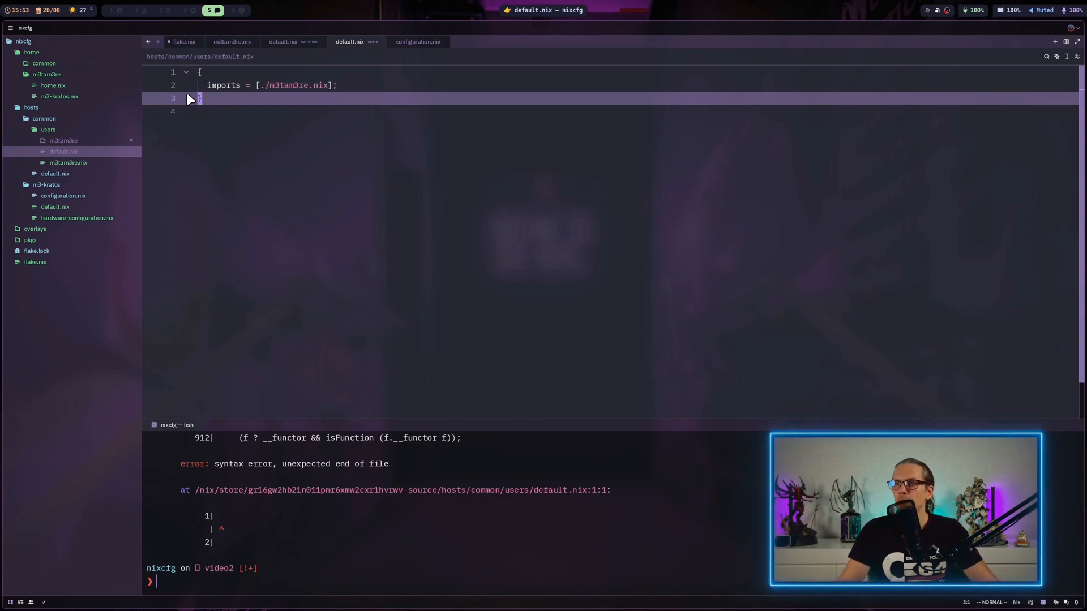
left_click(67, 163)
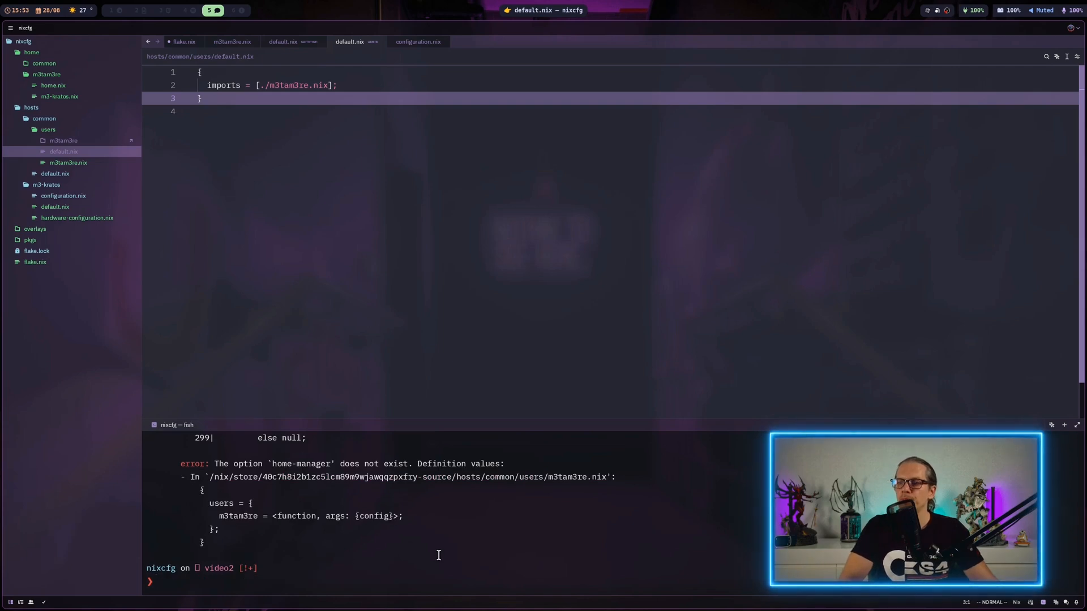
left_click(283, 41)
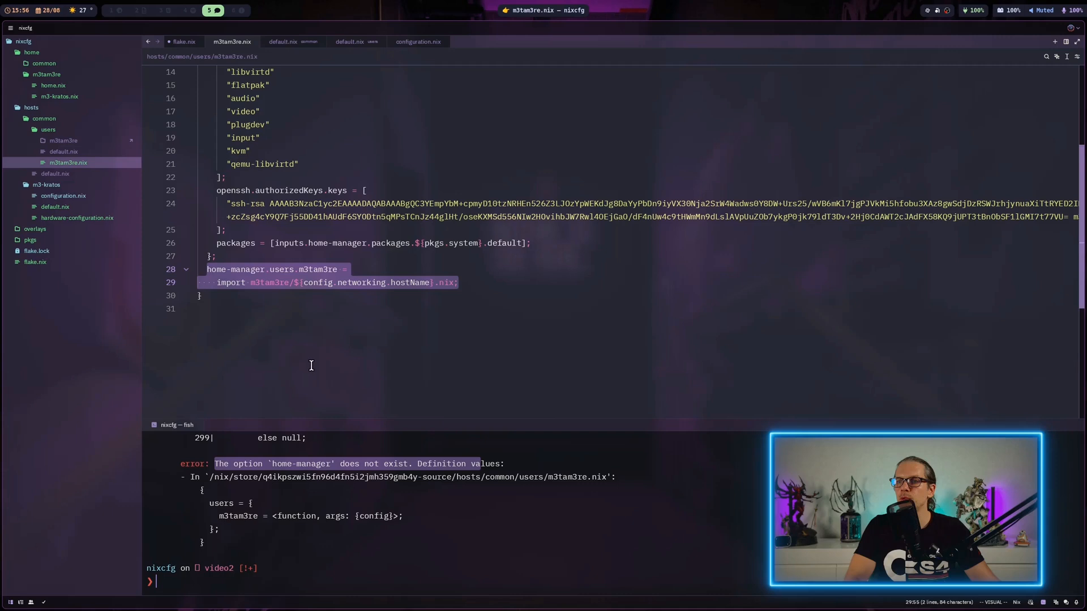
mouse_move(292, 354)
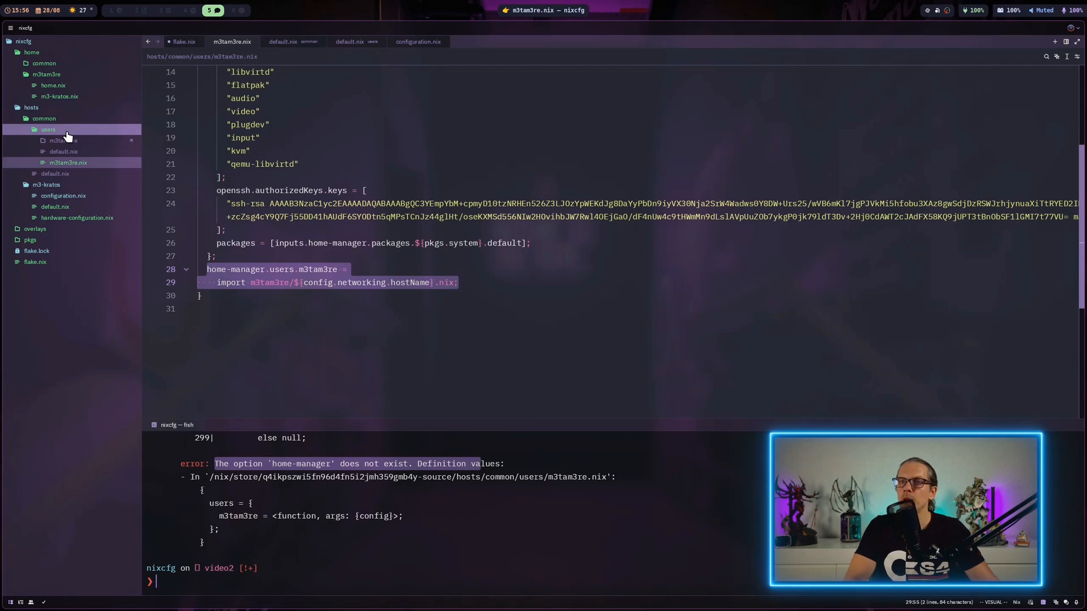
Add inputs.home-manager.nixosModules.home-manager to the common default.nix imports
left_click(47, 129)
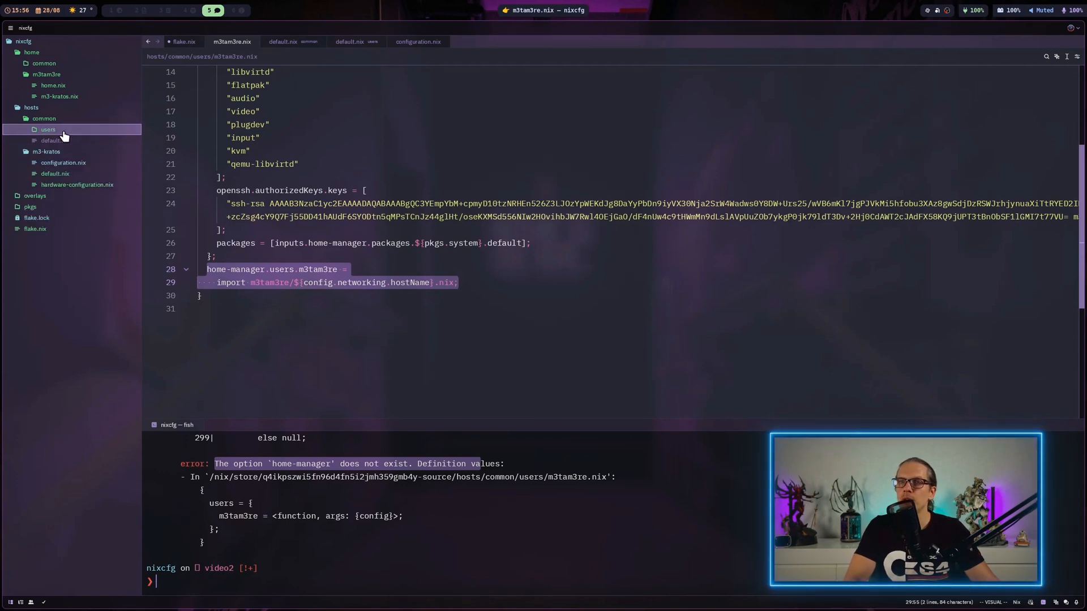
left_click(43, 119)
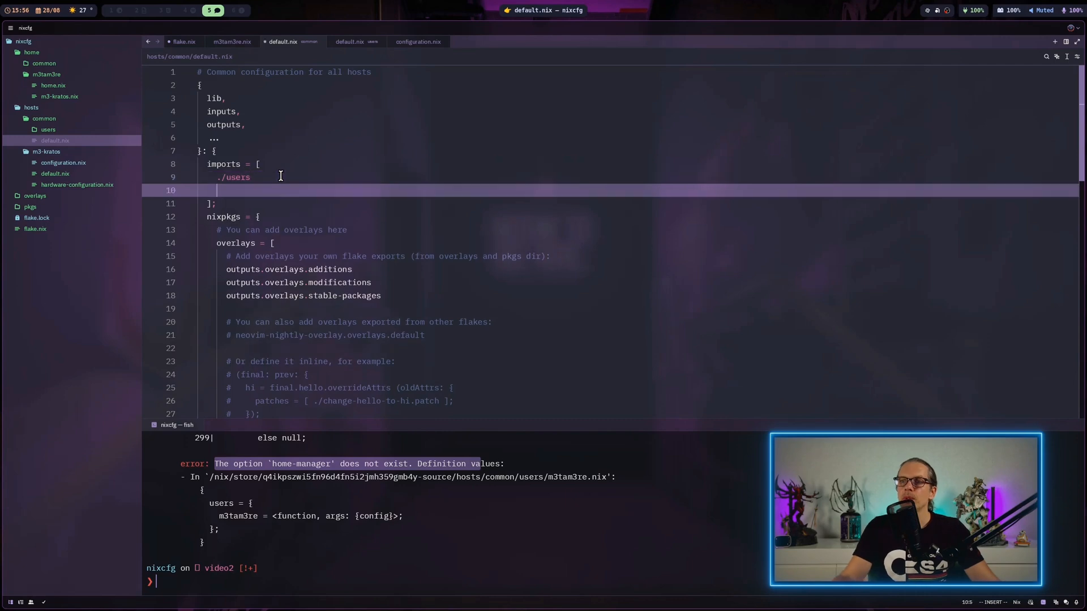
type("inputs.home-manager.nixosModules.home-manager")
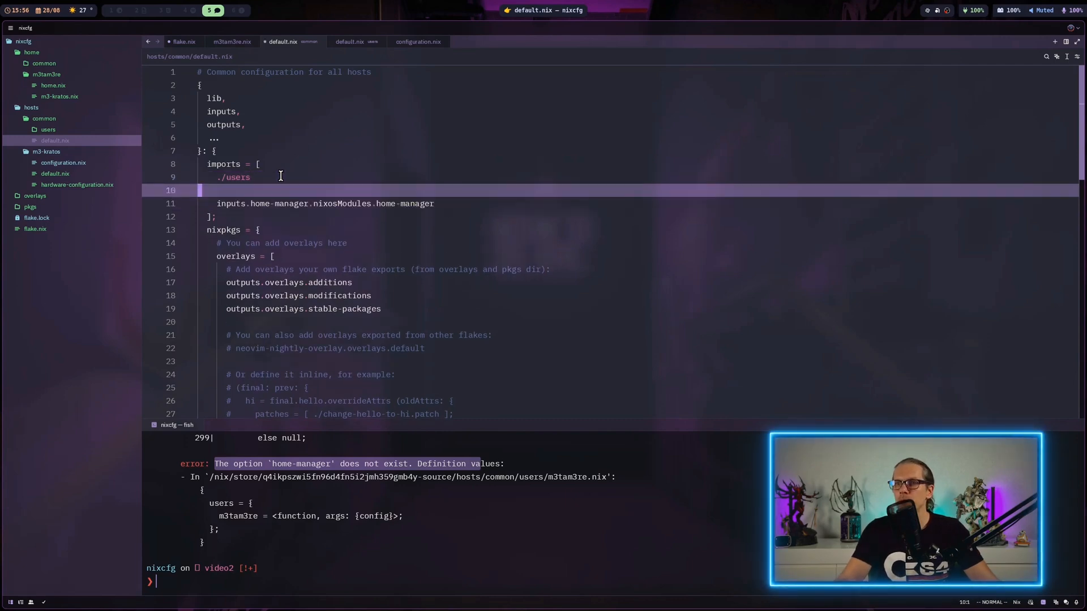
Add the home-manager block with useUserPackages and extraSpecialArgs passing inputs and outputs
key("ctrl+shift+p")
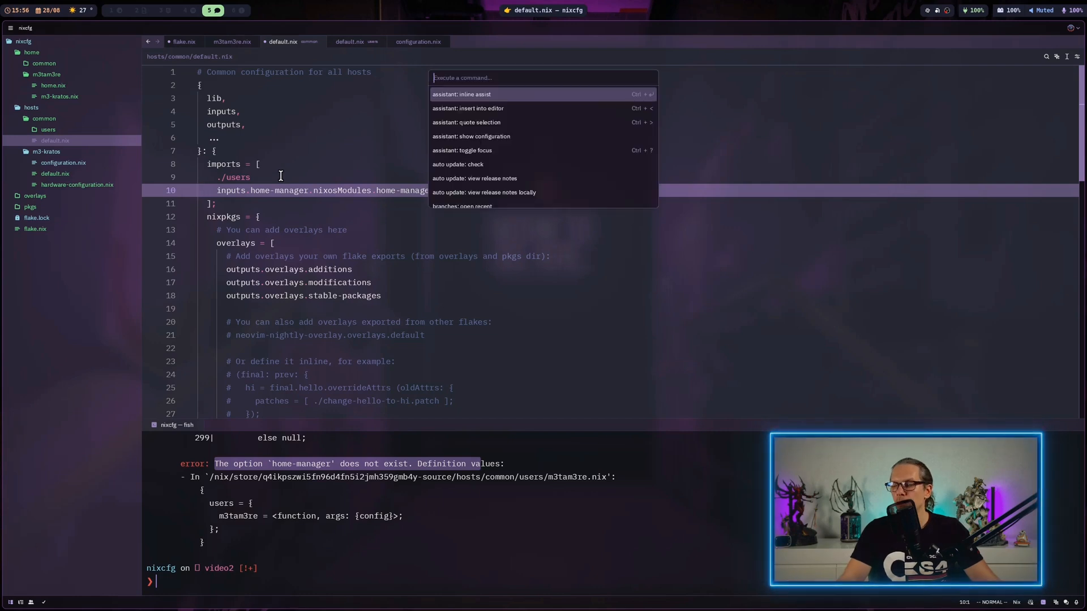
key("Escape")
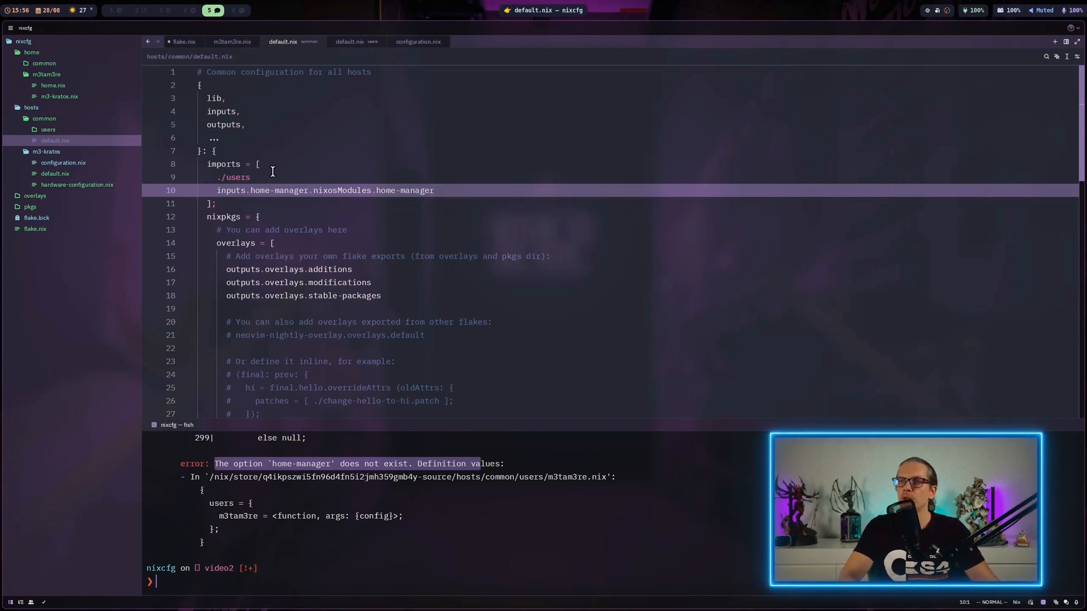
mouse_move(285, 199)
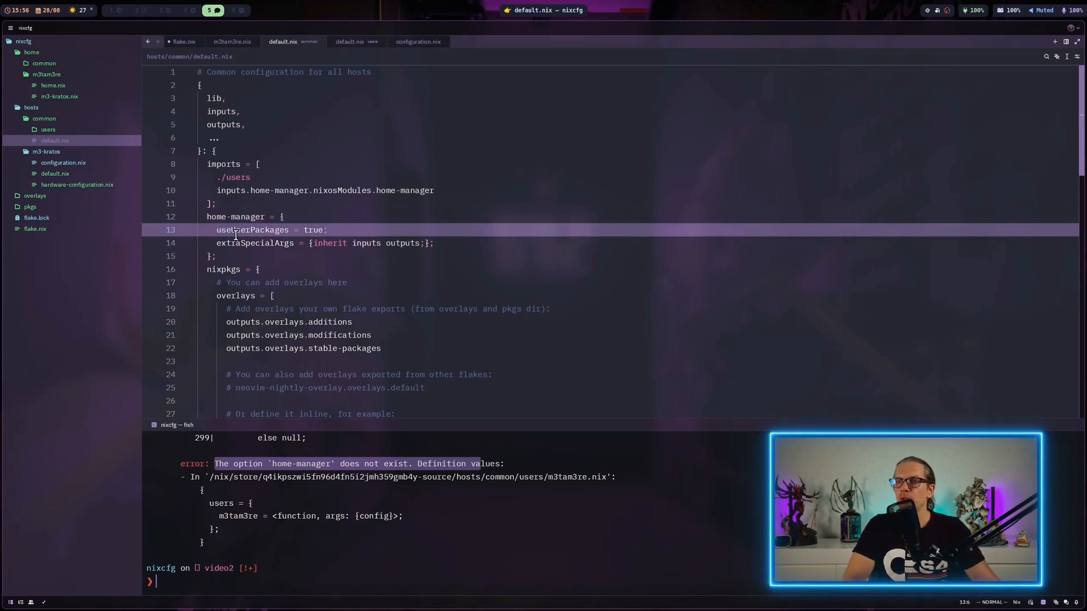
mouse_move(238, 276)
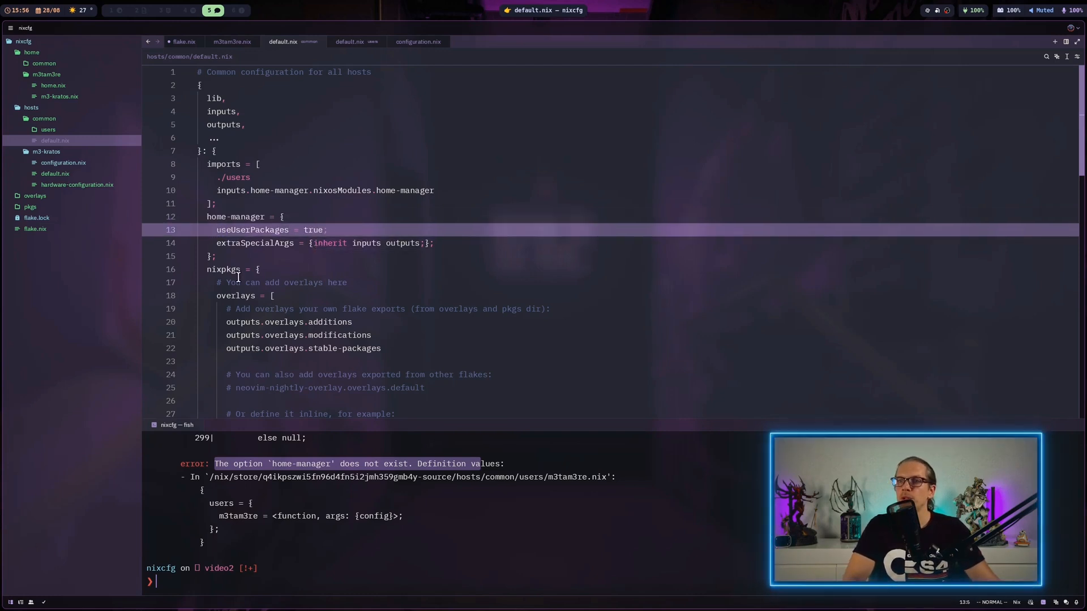
left_click(342, 242)
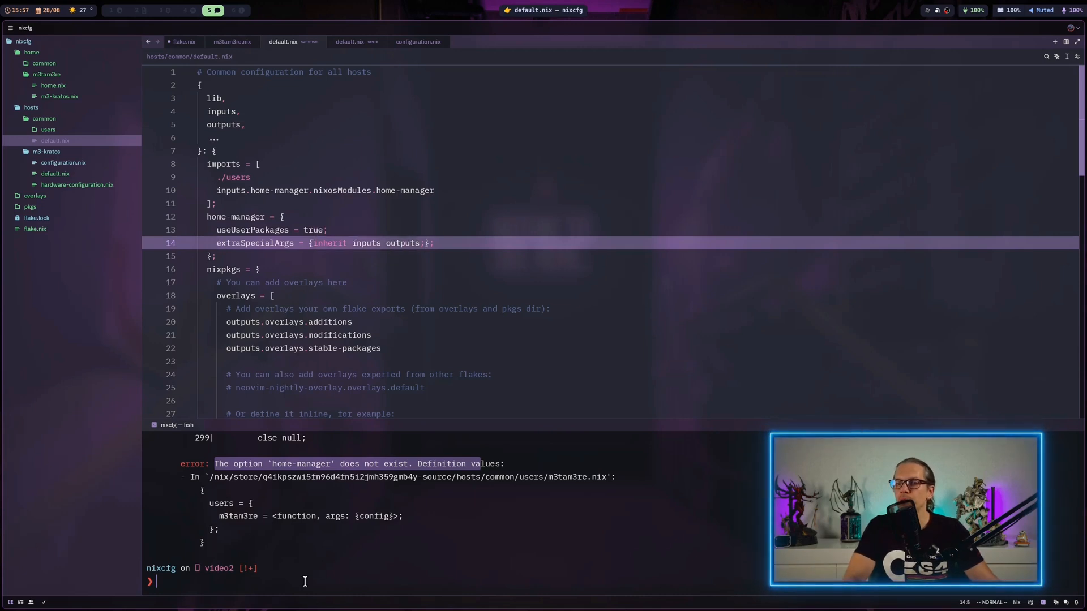
Run nix flake check --show-trace and deploy, ending in a kitty shell on m3-kratos
type("nix flake check --show-trace")
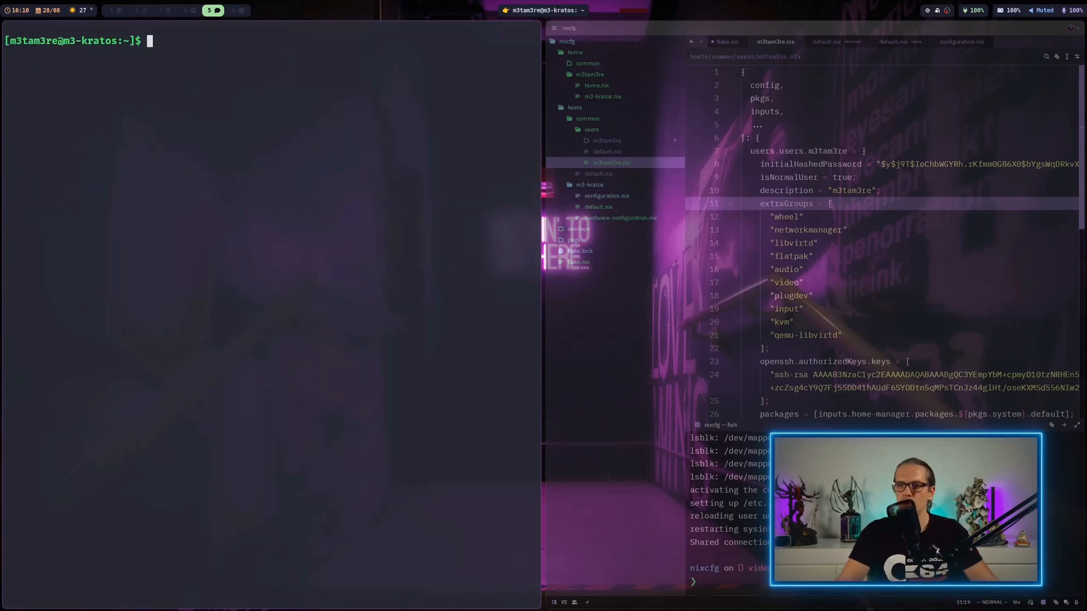
Run home-manager for its help, then ask for home-manager generations on m3-kratos
type("home")
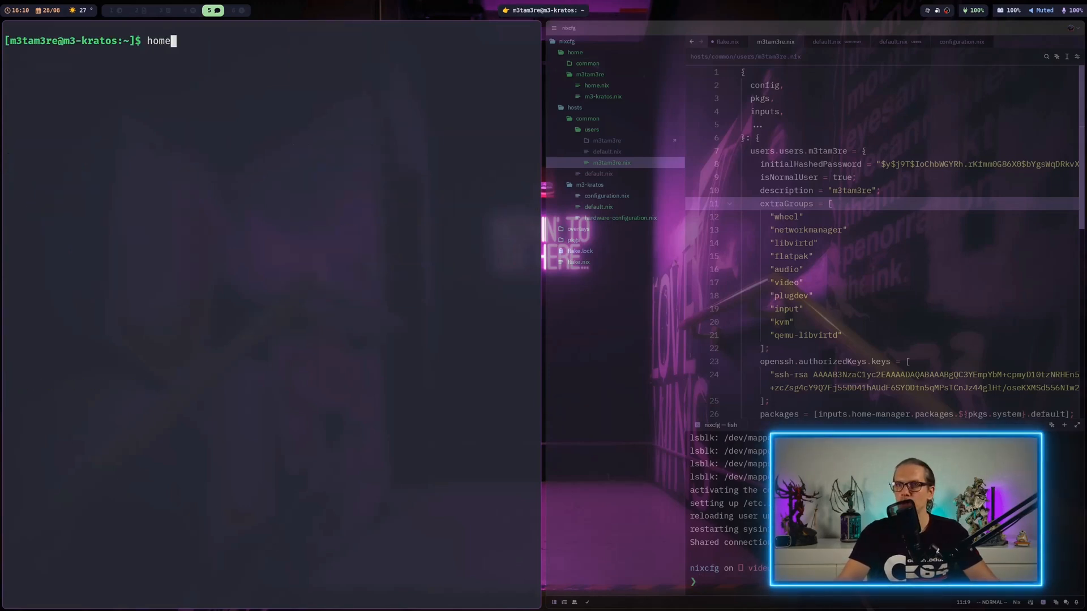
type("-mana")
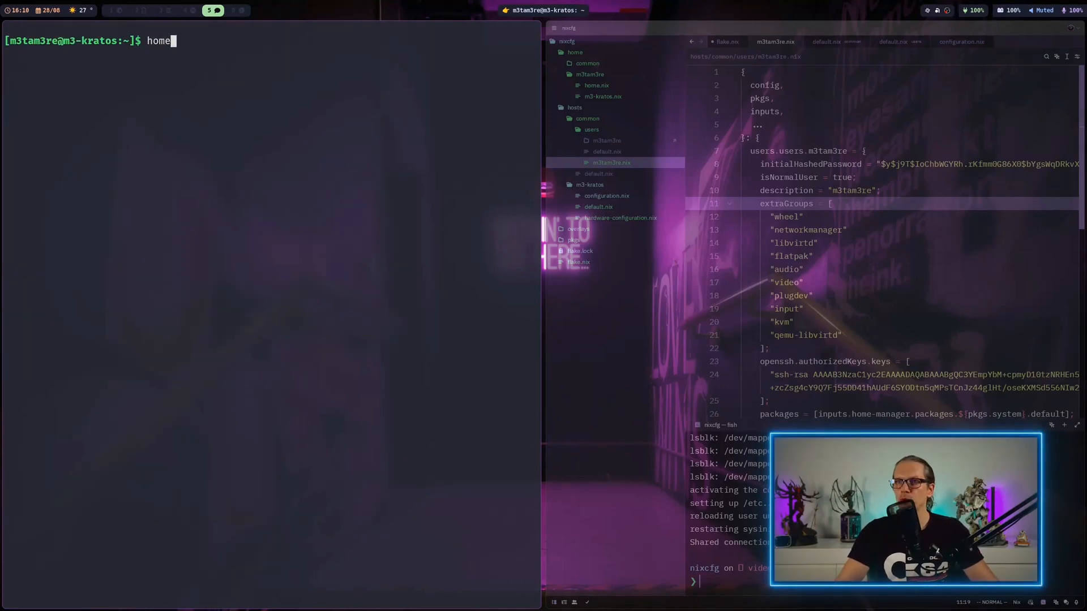
key("Enter")
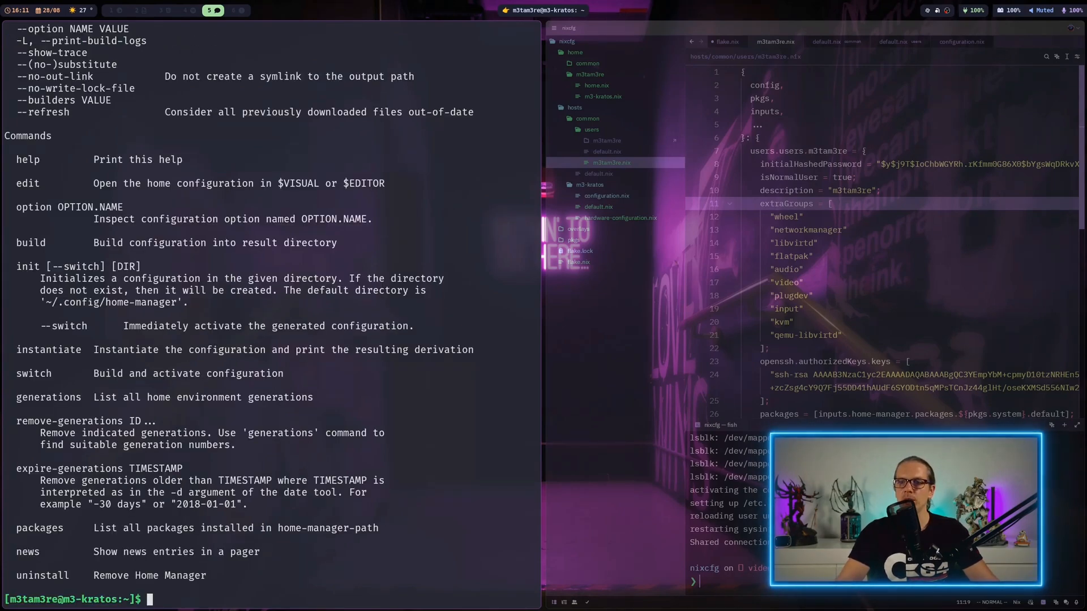
type("home-manager")
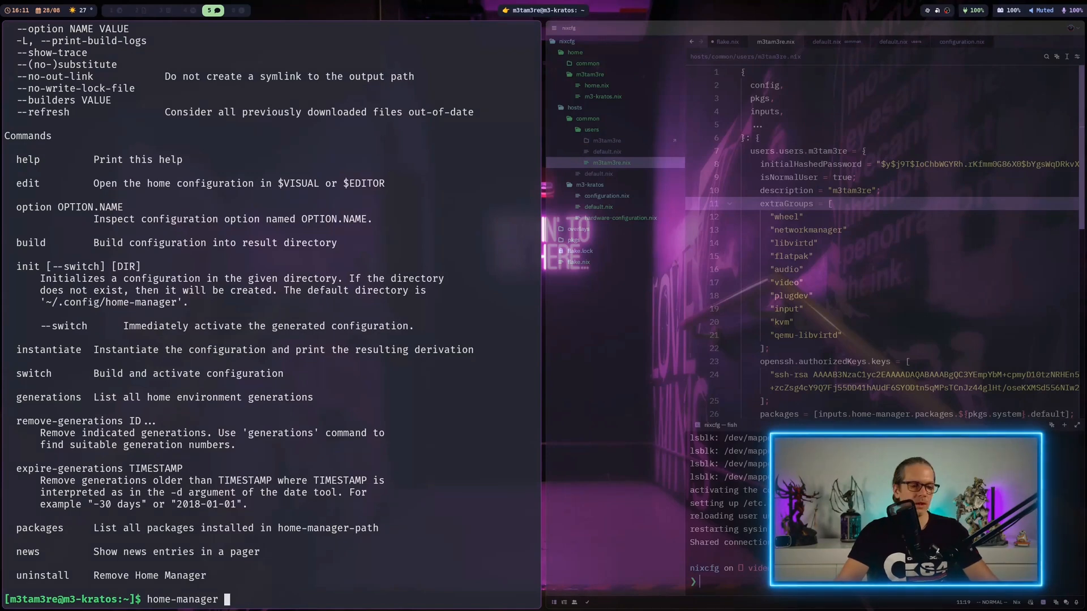
type("generati")
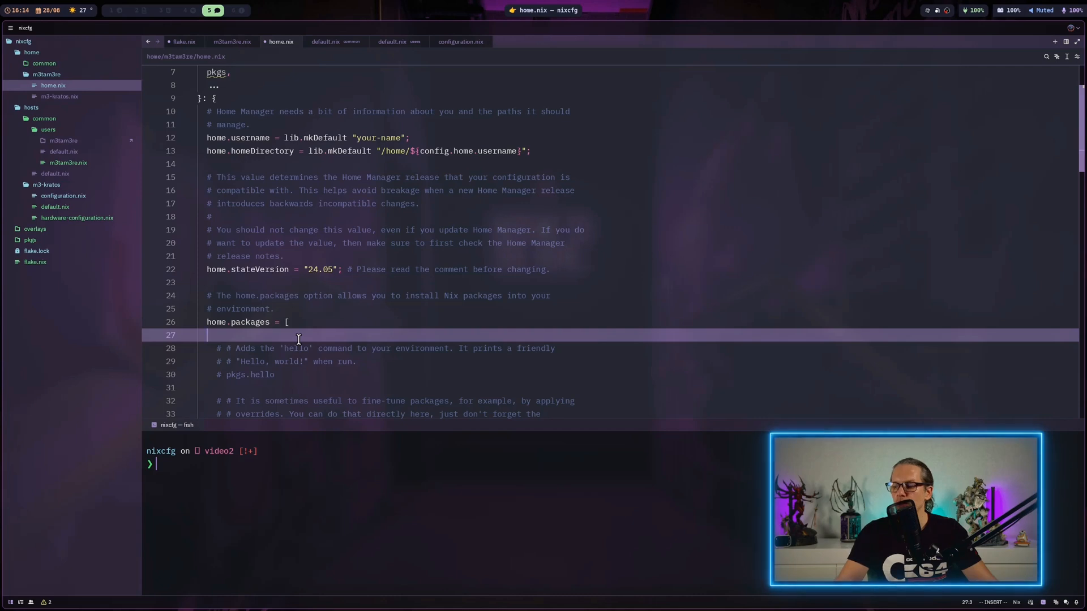
Add pkgs.cowsay to home.packages and rebuild m3-kratos via nixos-rebuild switch --flake
type("pkgs.")
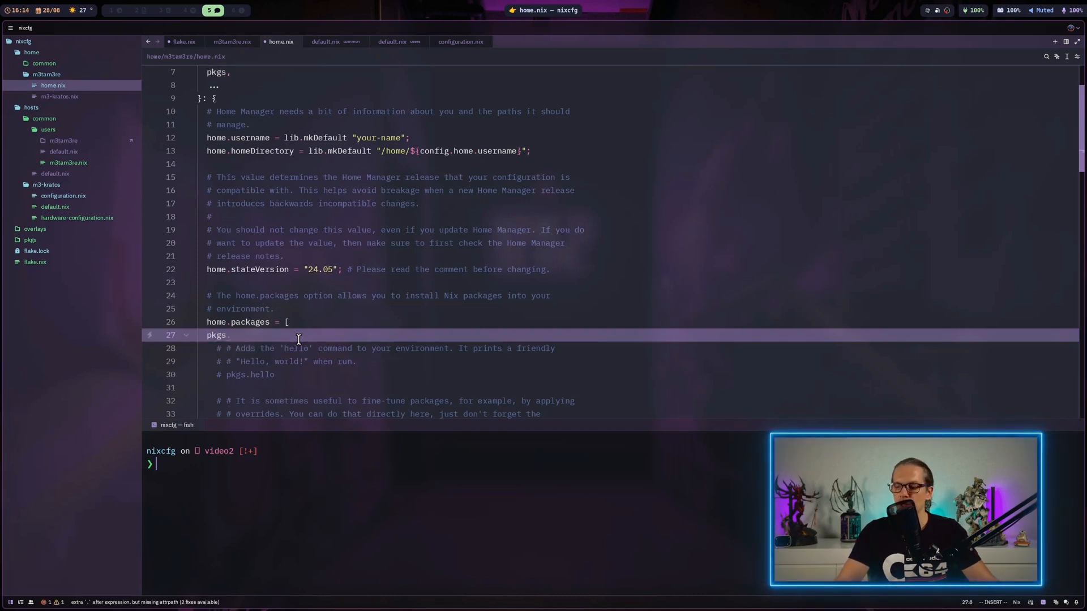
type("cowsay")
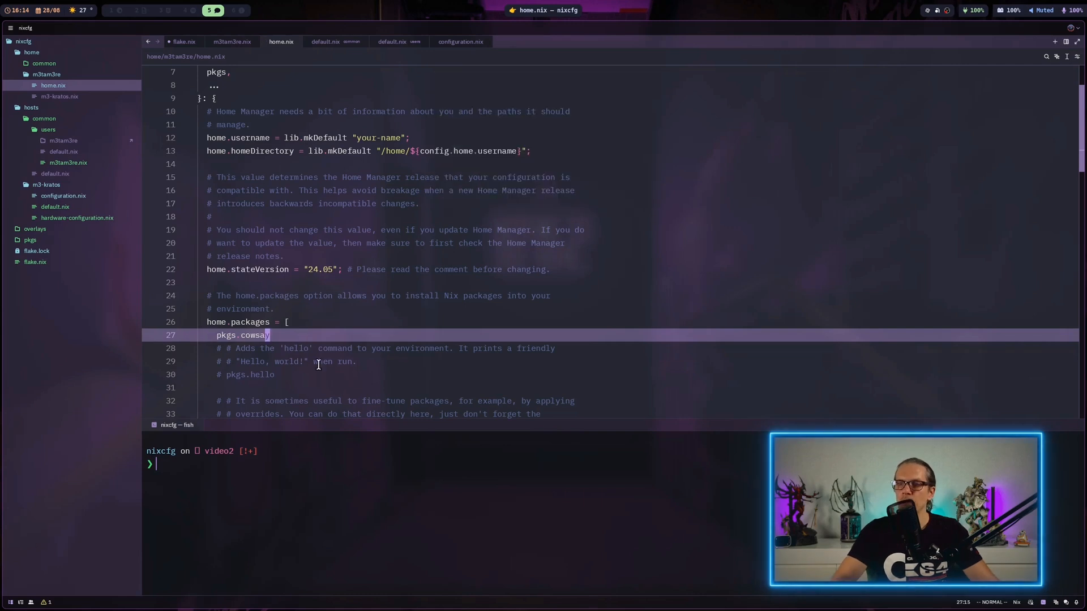
type("nixos-rebuild switch --flake .#m3-kratos --target-host m3-kratos --use-remote-sudo")
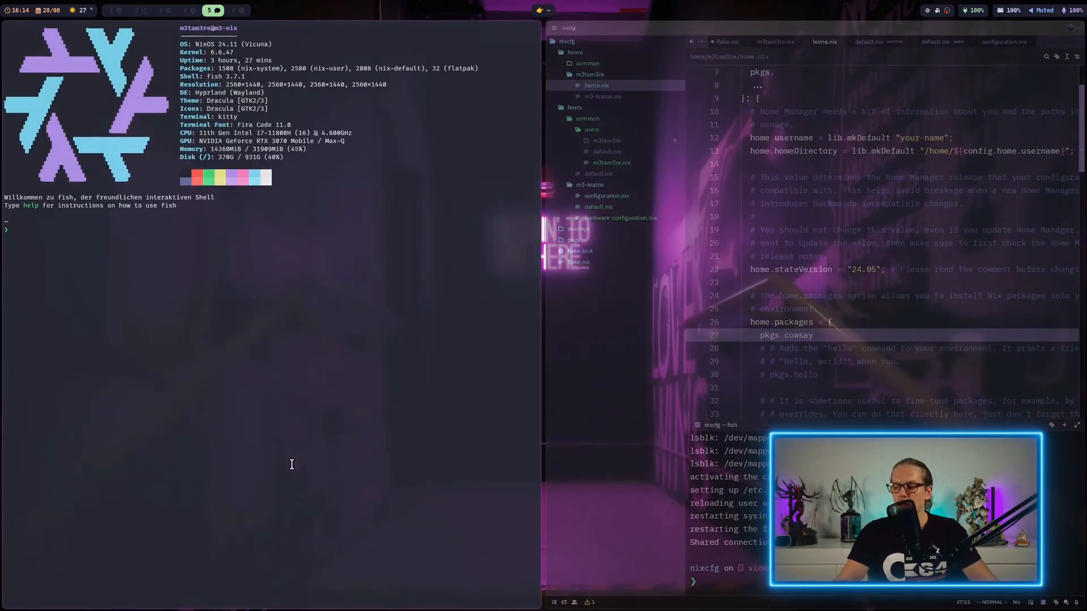
SSH into m3-kratos and try running cowsay
type("ssh m3-kratos")
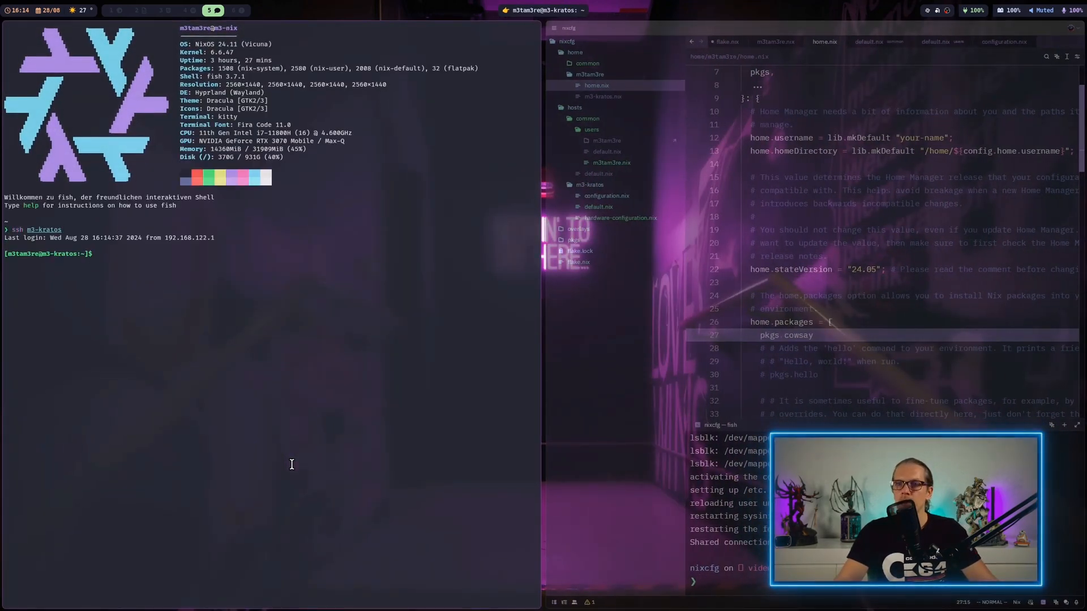
type("cows")
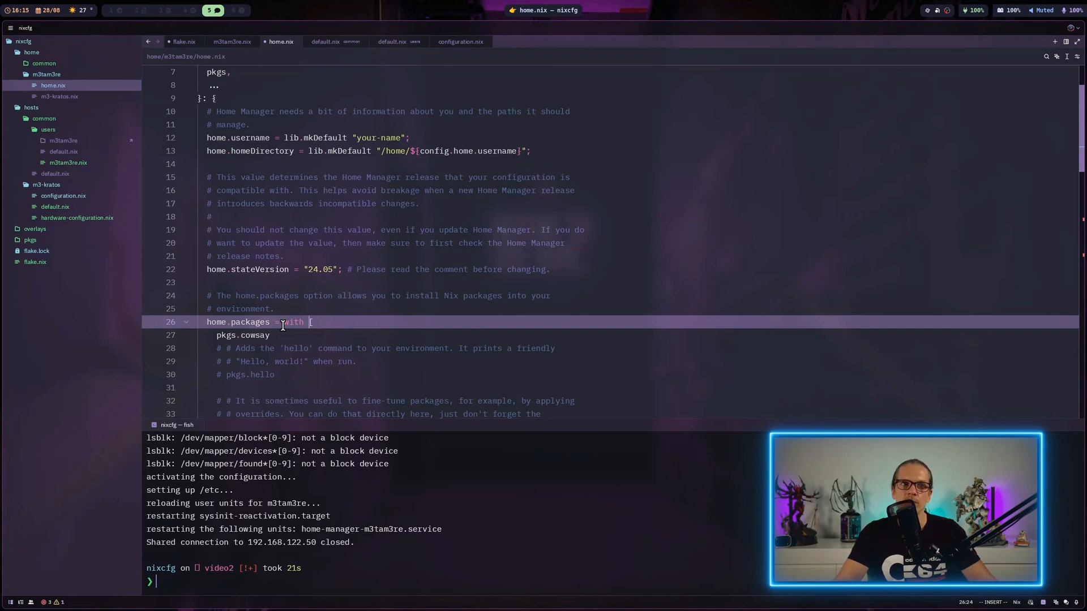
Rewrite home.packages as with pkgs; [ cowsay ], rebuild, and stage with git add
type("pkgs;")
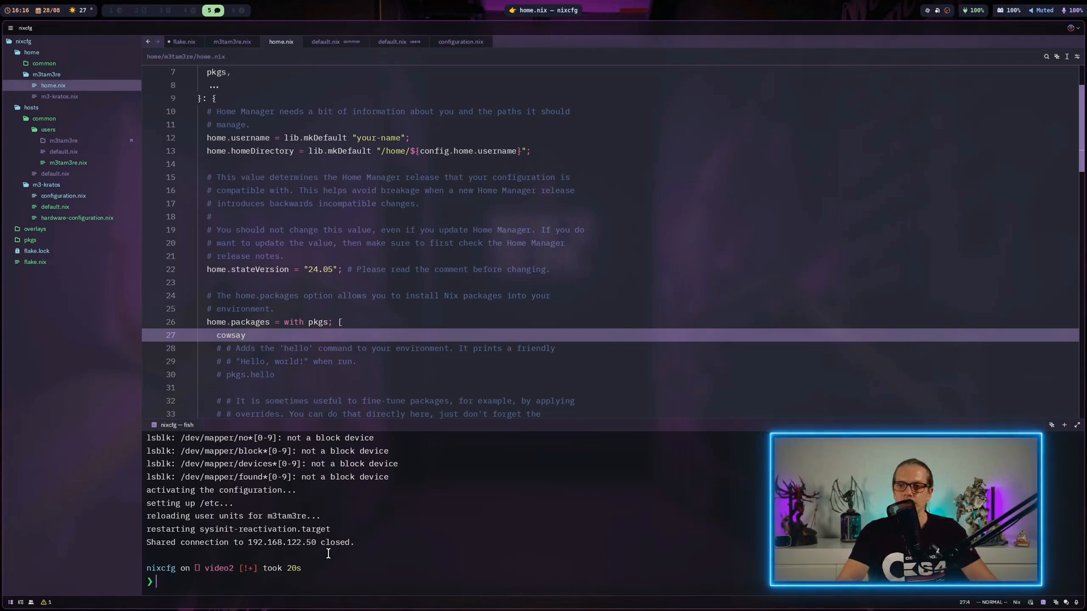
type("git add .")
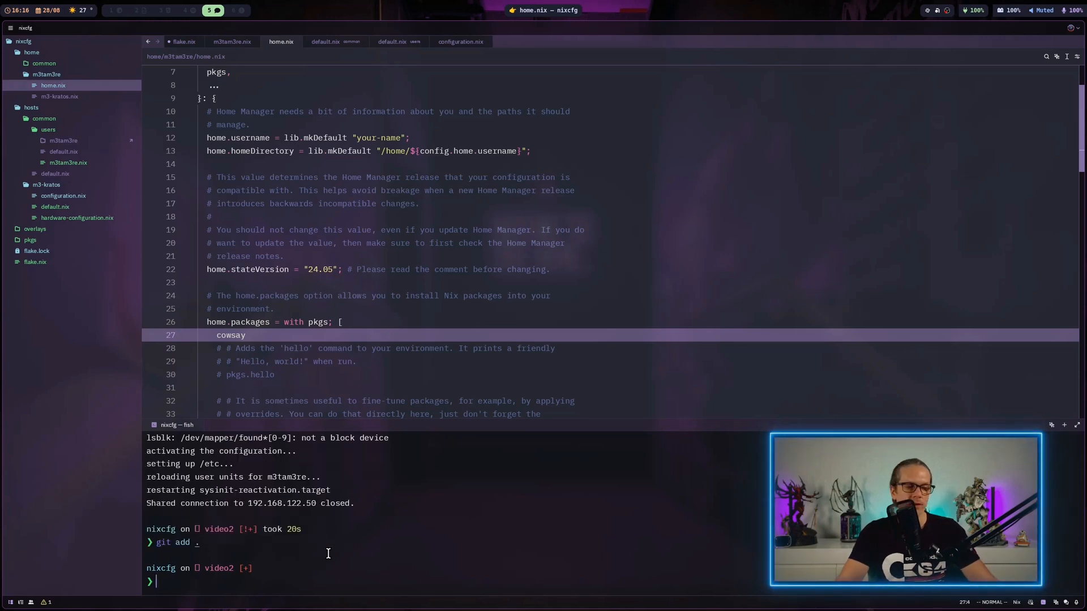
Commit as "video2" and push the video2 branch to Gitea with the stored password
type("git commit -am \"video2\"")
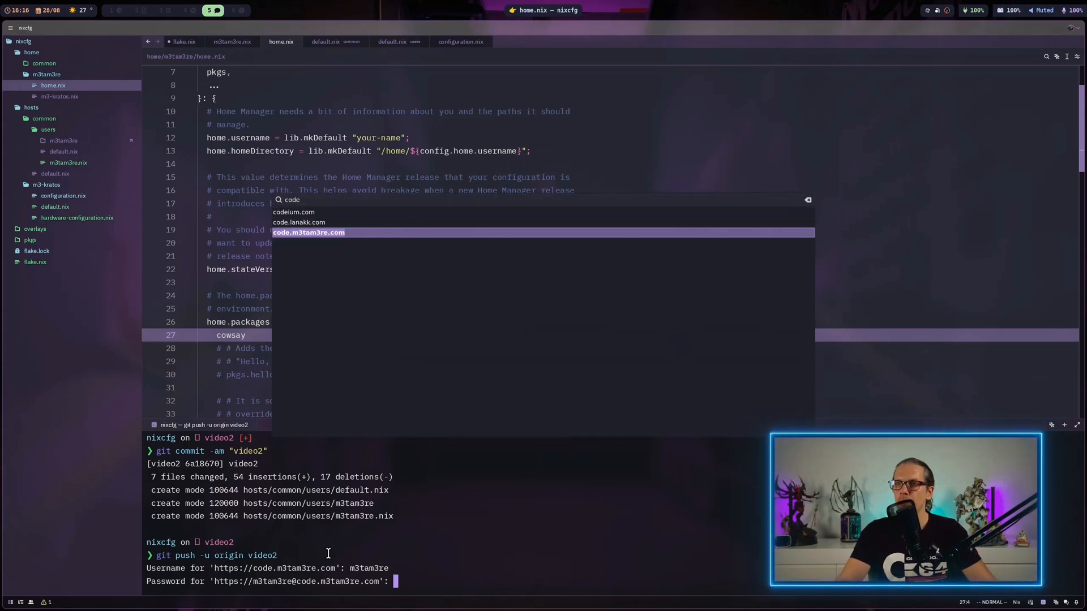
key("Escape")
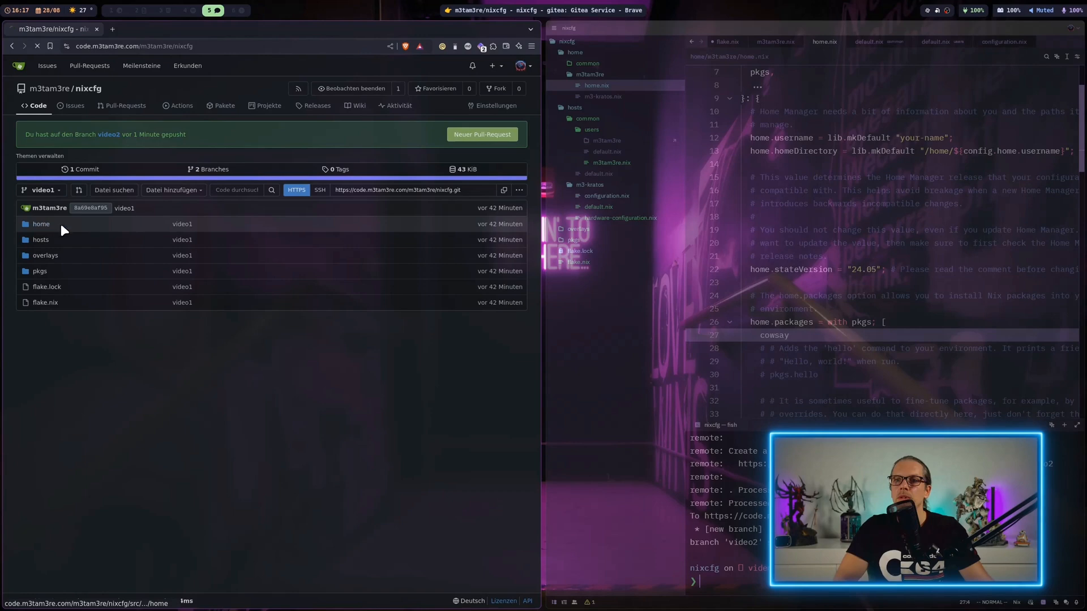
View the user's home.nix in the nixcfg repository on the video1 branch
left_click(41, 223)
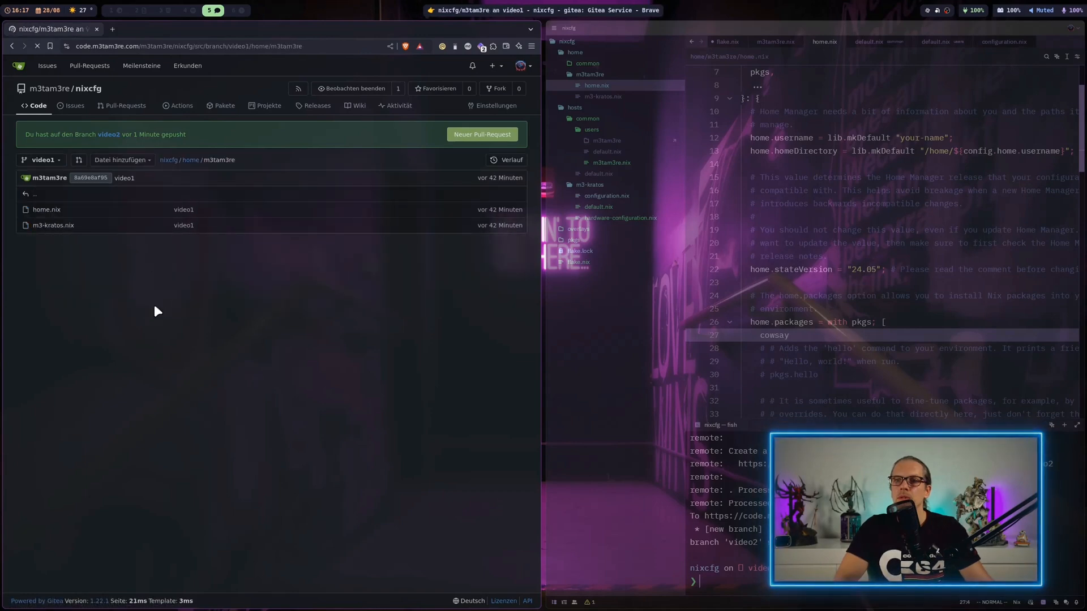
left_click(46, 210)
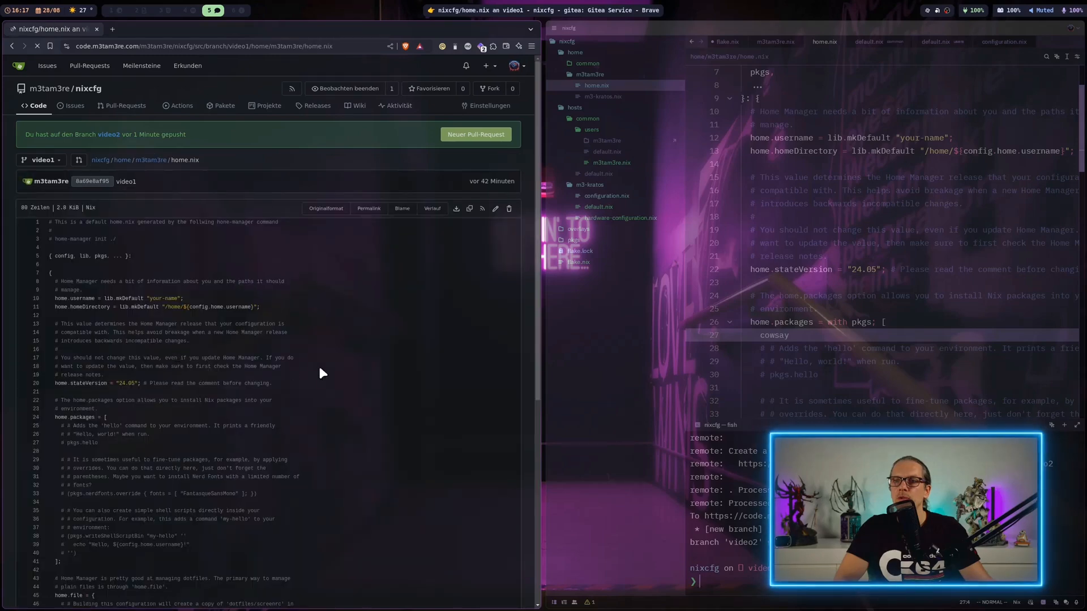
scroll("down", 3)
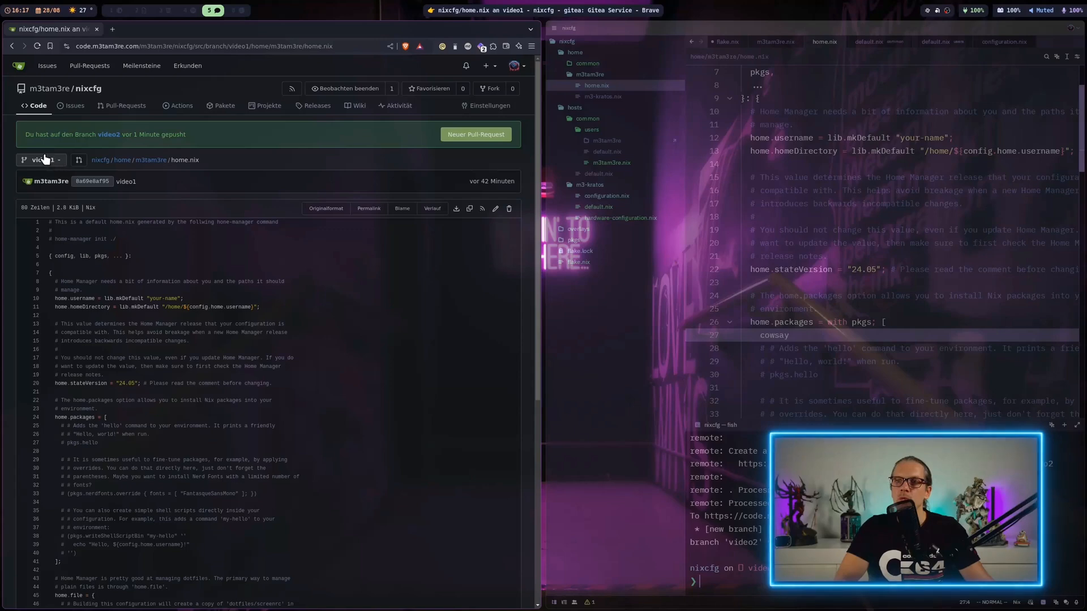
scroll("down", 3)
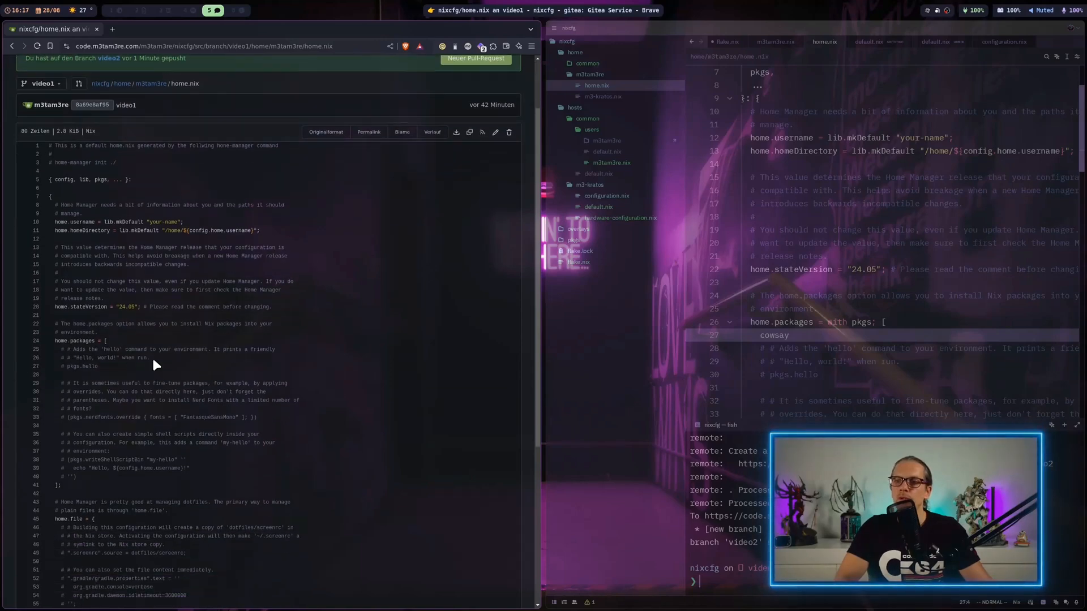
Switch home.nix to the video2 branch showing cowsay under home.packages
left_click(39, 161)
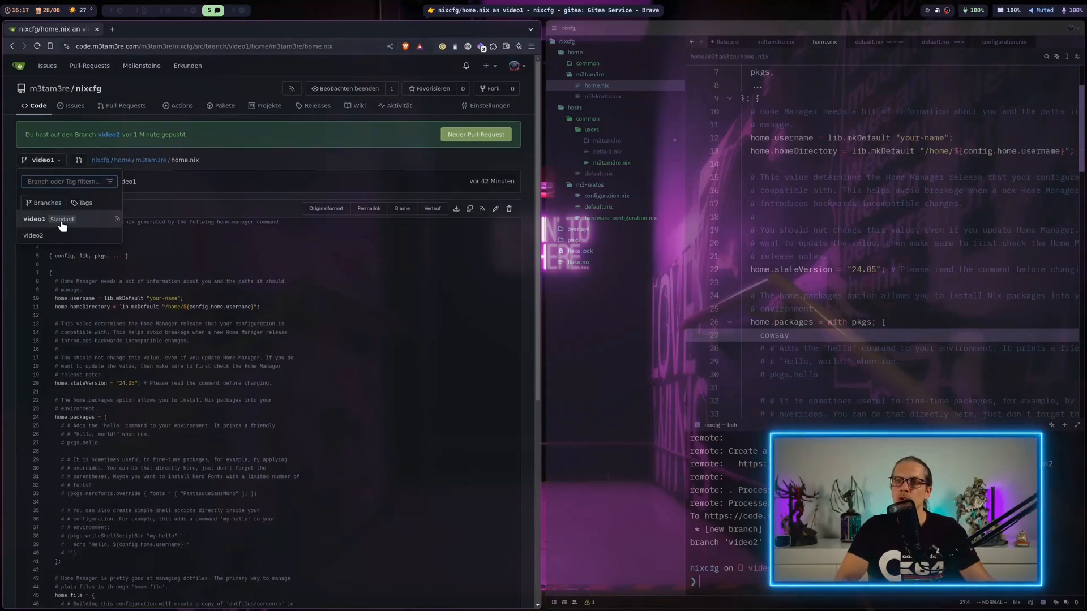
left_click(33, 235)
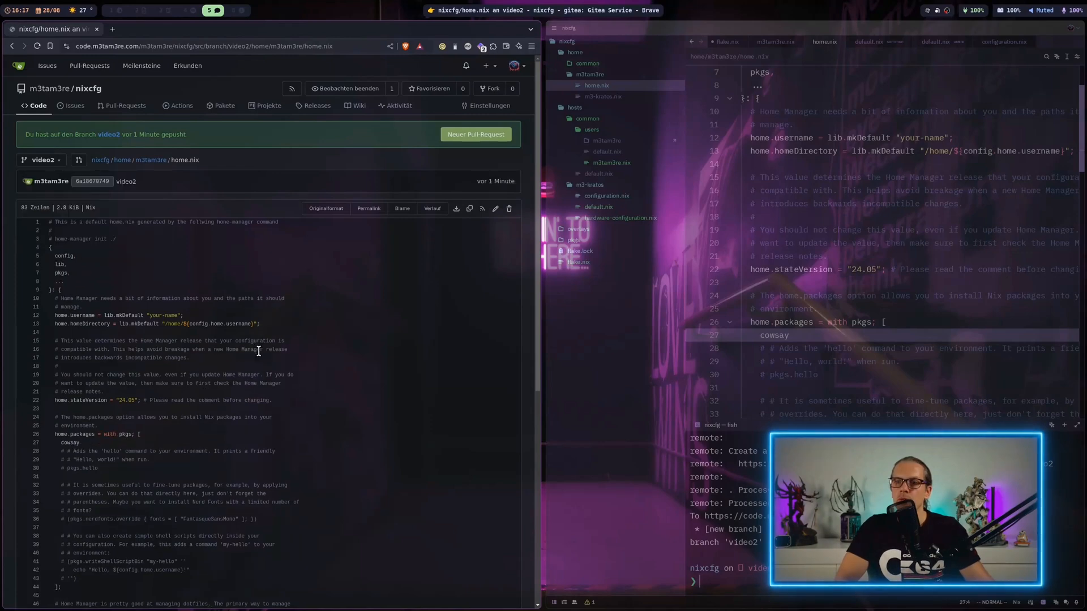
scroll("down", 3)
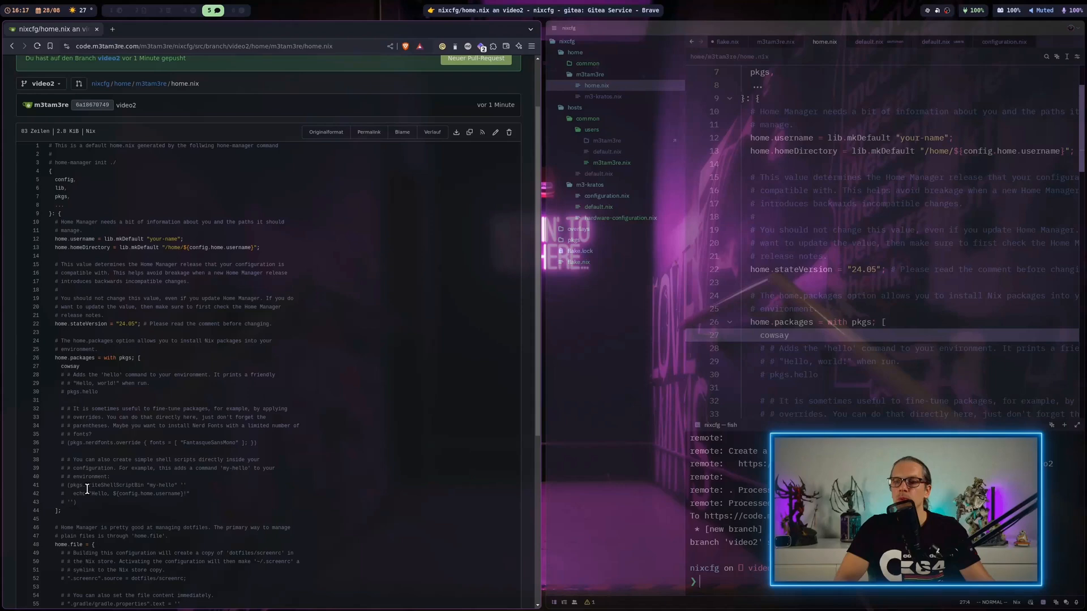
mouse_move(158, 390)
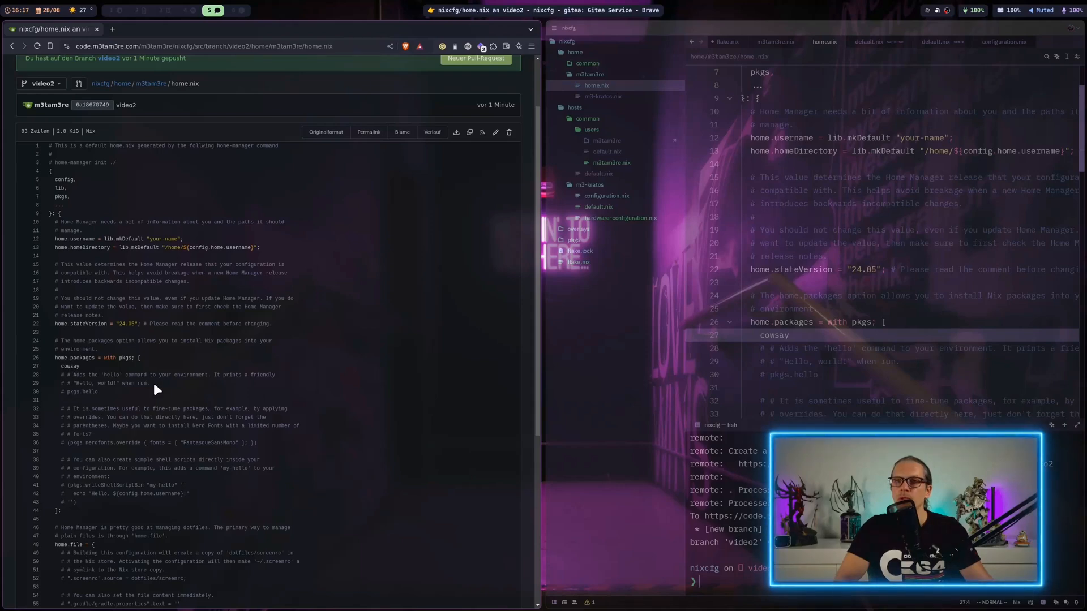
mouse_move(209, 400)
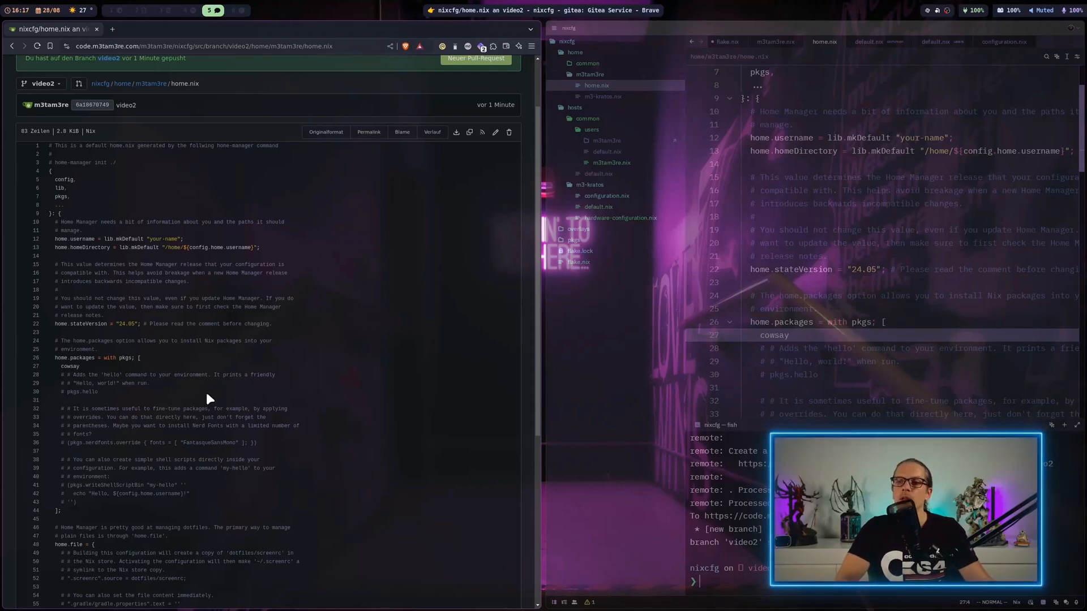